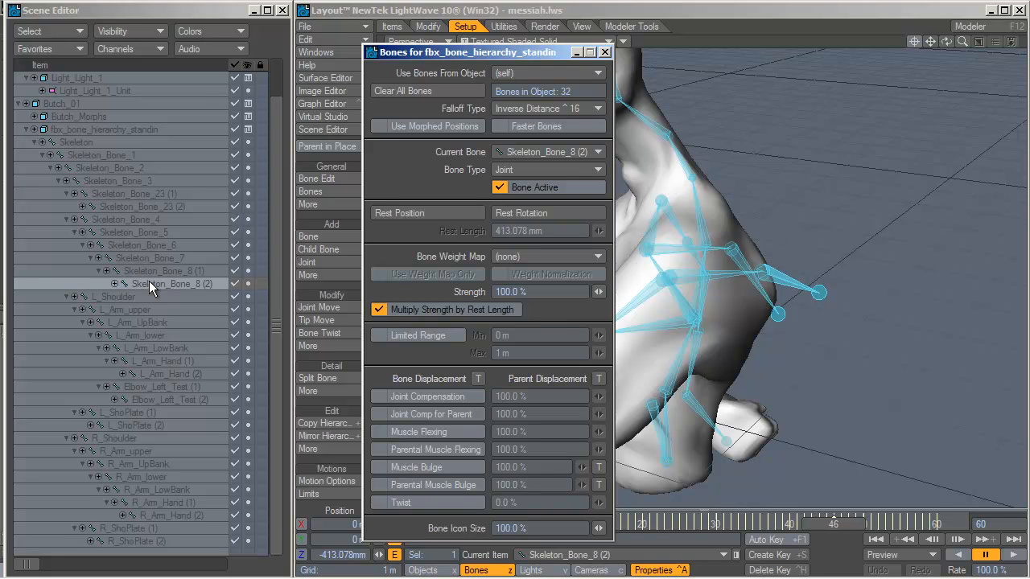
mouse_move(81, 165)
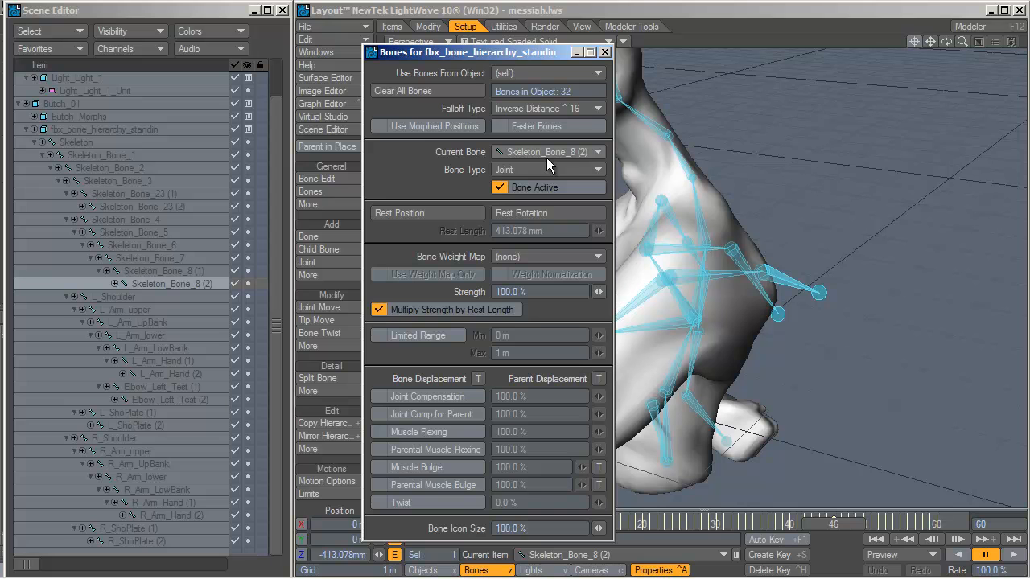
- Select Skeleton_Bone_6 in Bone Properties and assign it the Skeleton_Bone_5 weight map
left_click(547, 256)
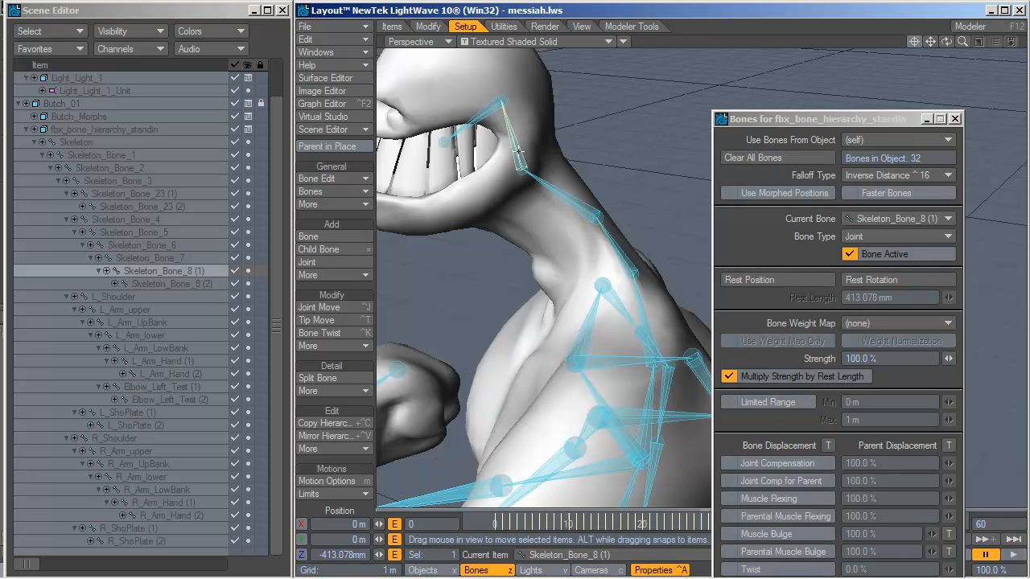
left_click(897, 323)
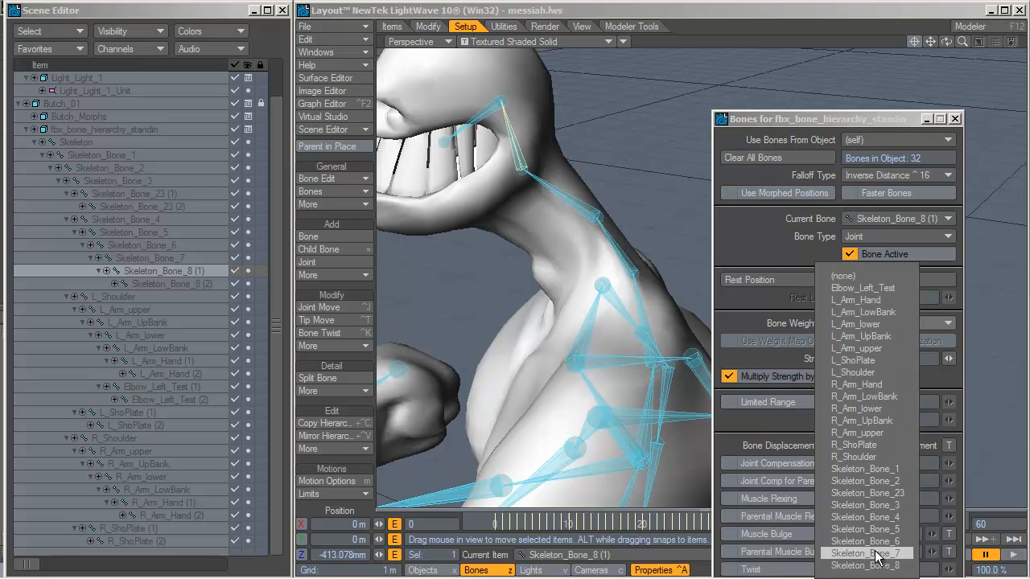
left_click(865, 553)
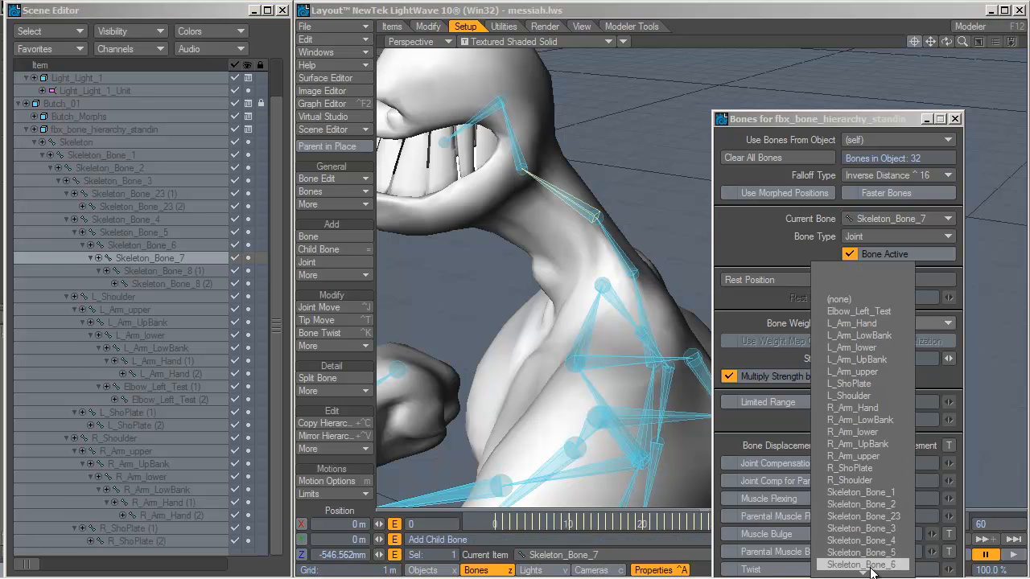
left_click(862, 564)
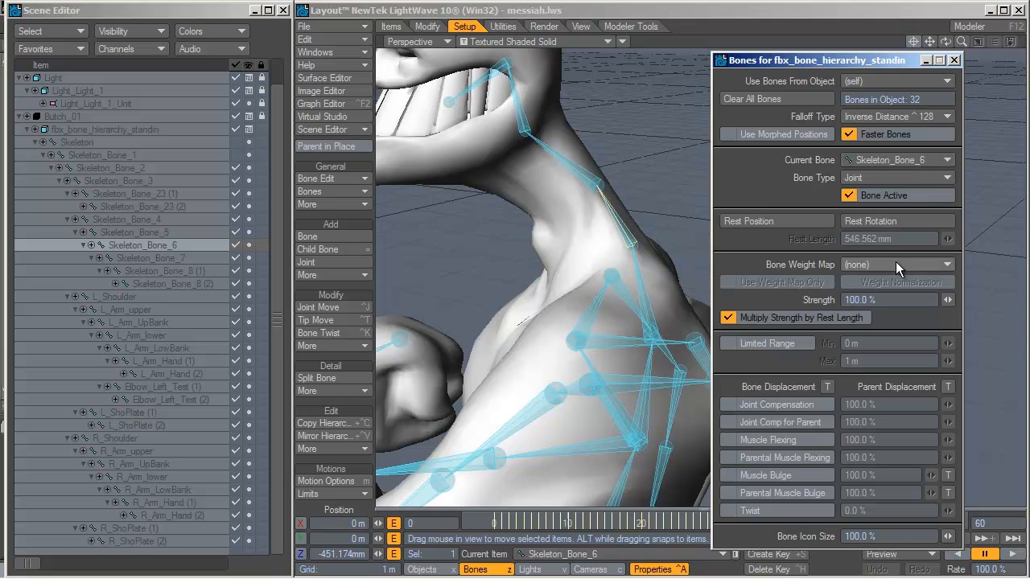
left_click(896, 264)
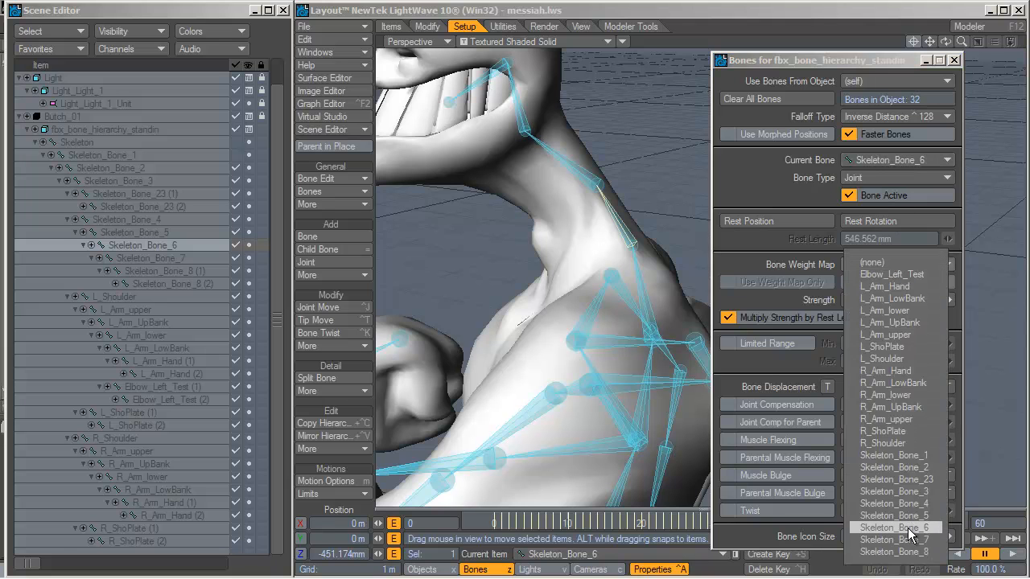
left_click(895, 515)
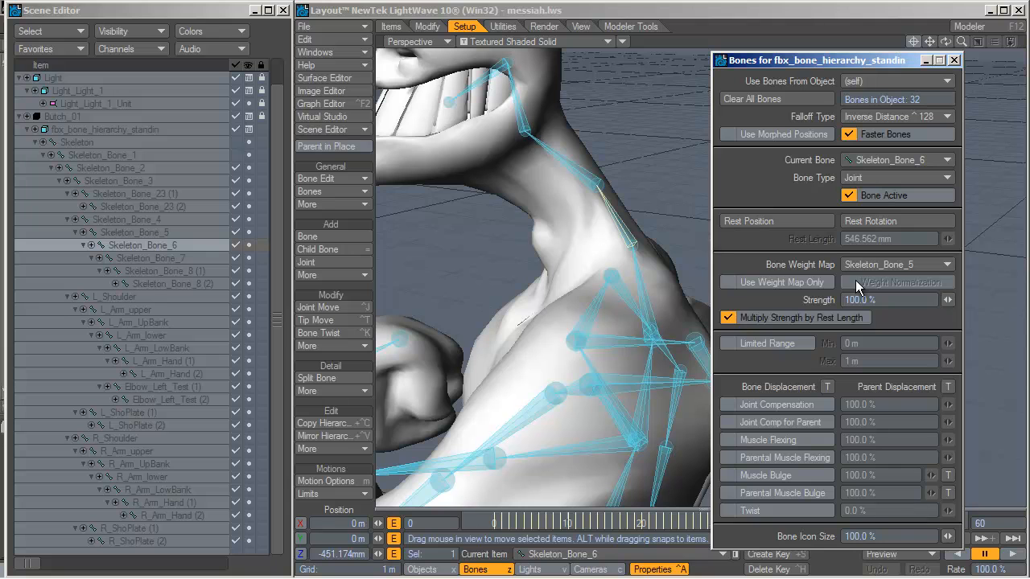
left_click(897, 264)
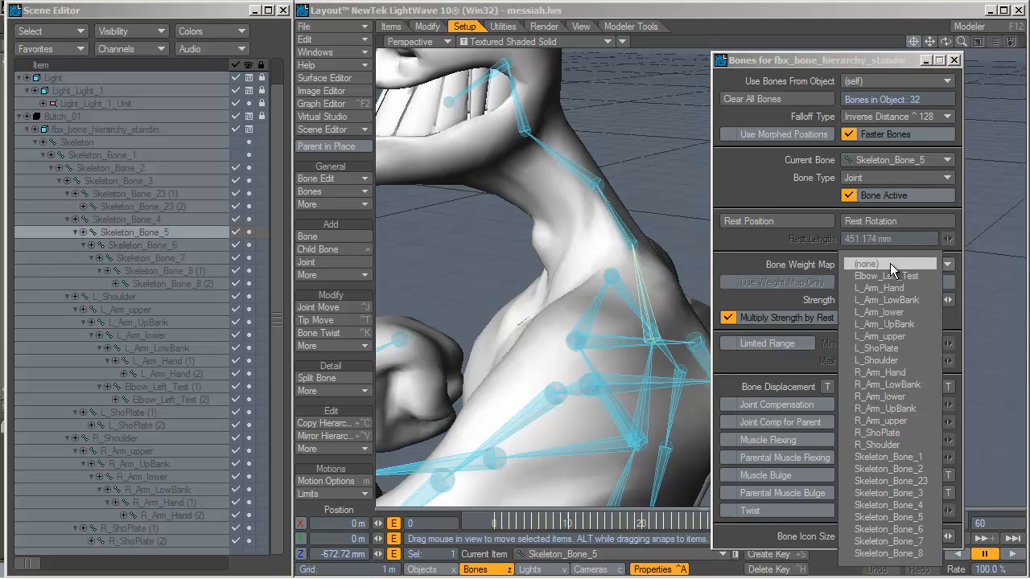
left_click(889, 505)
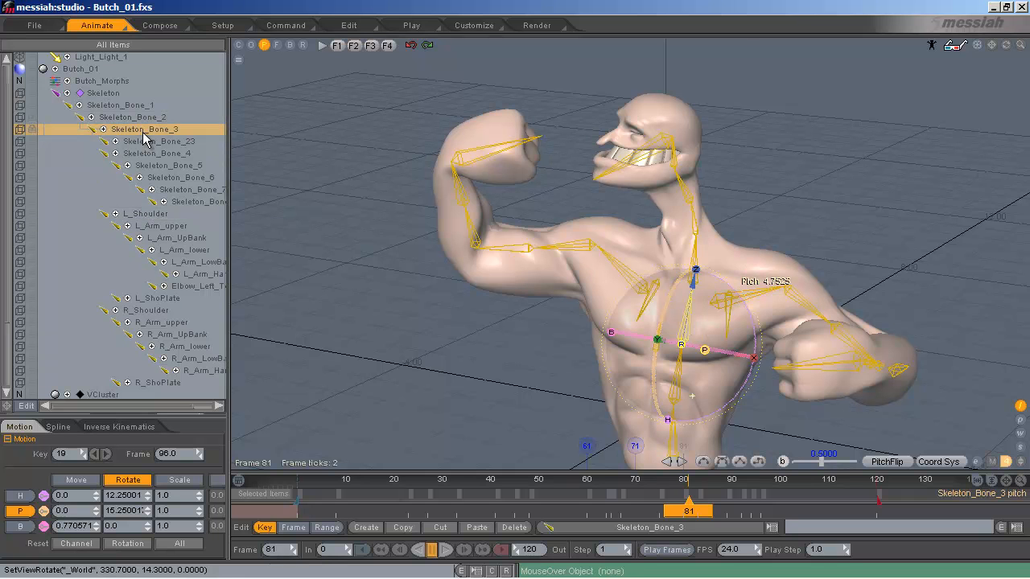
- Select Skeleton_Bone_3 in messiah's All Items tree to inspect the bone hierarchy
left_click(145, 213)
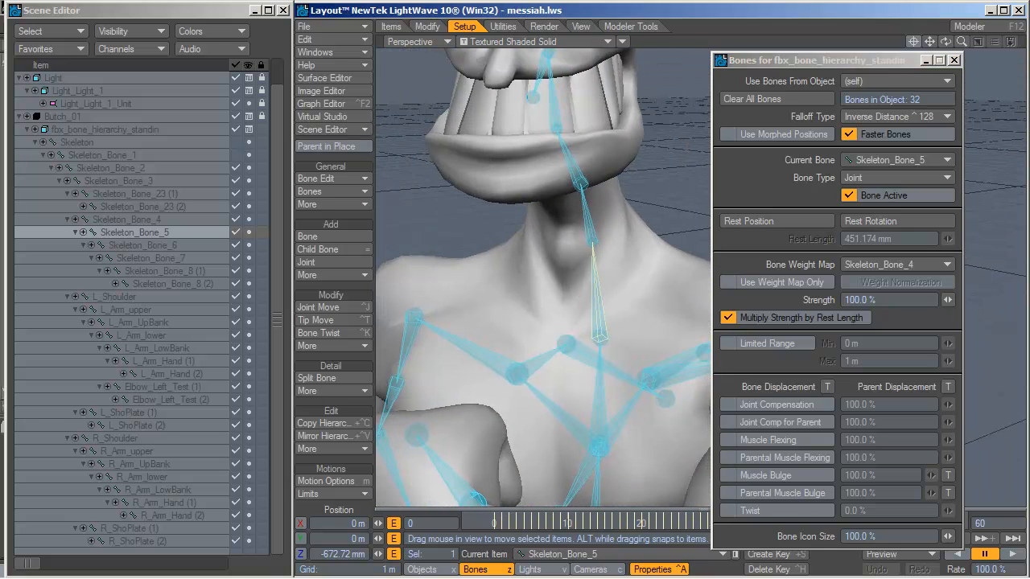
- Select the L_Shoulder and R_Shoulder bones, then close the bone properties
left_click(112, 296)
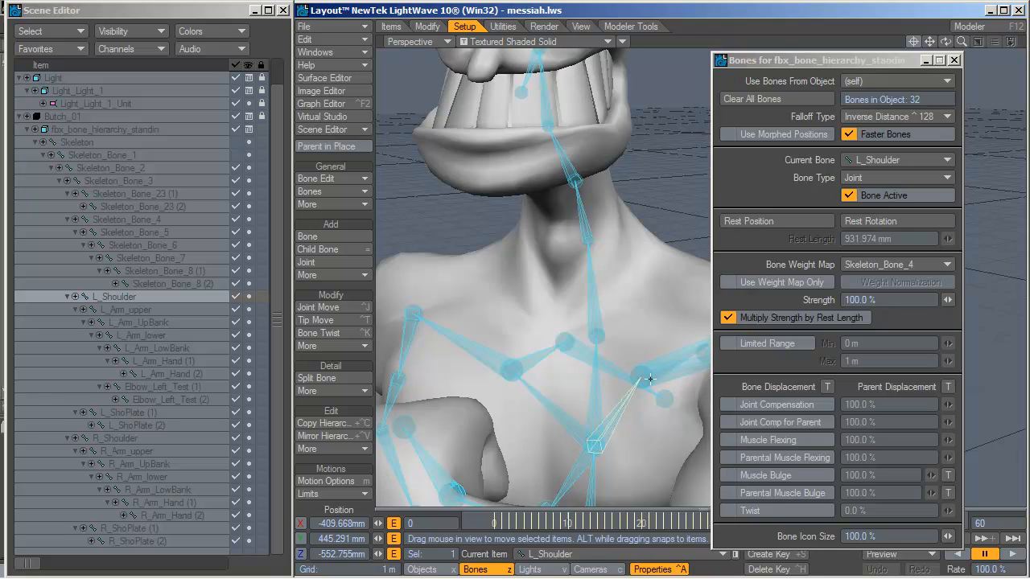
mouse_move(651, 372)
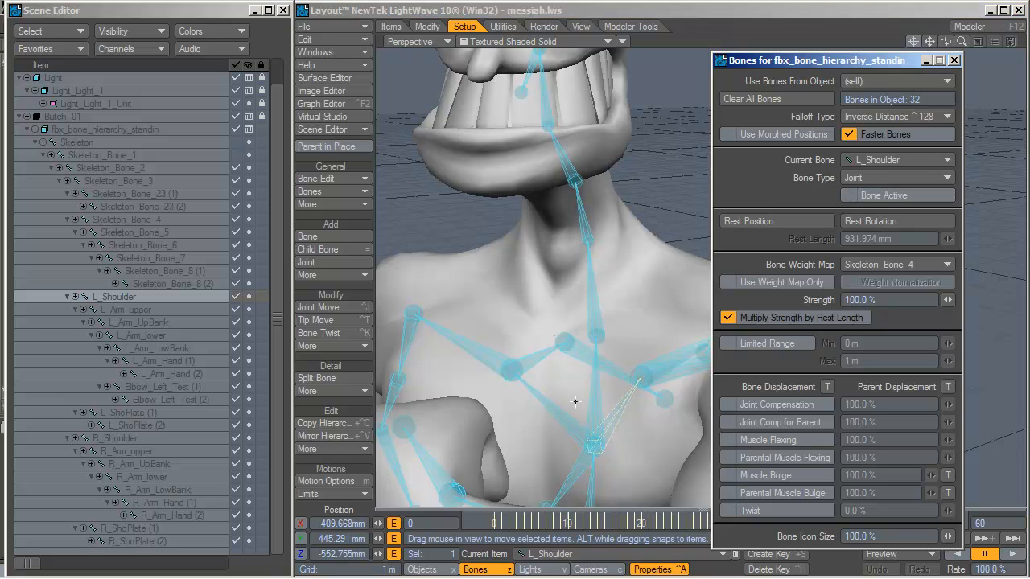
left_click(115, 437)
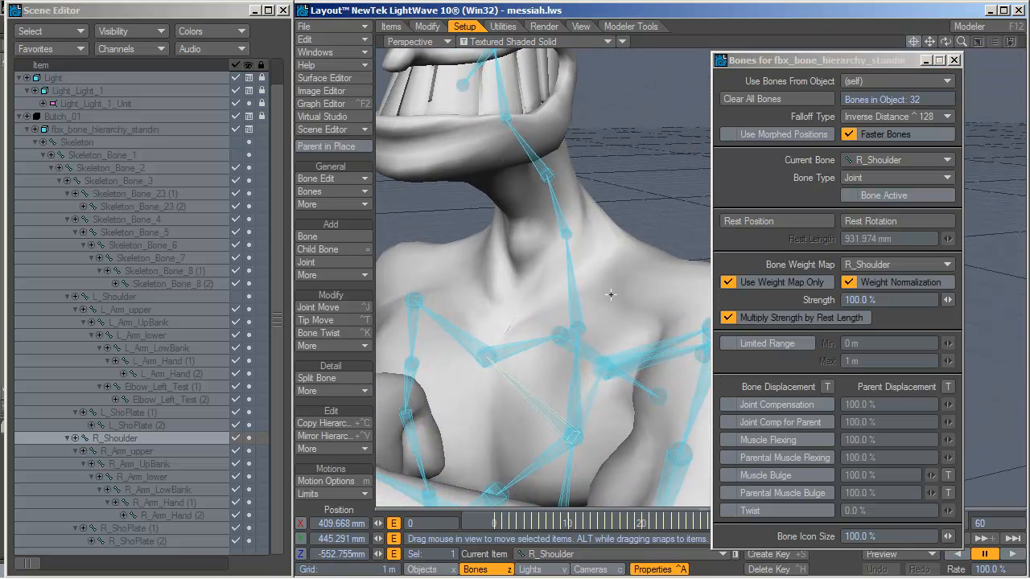
left_click(304, 27)
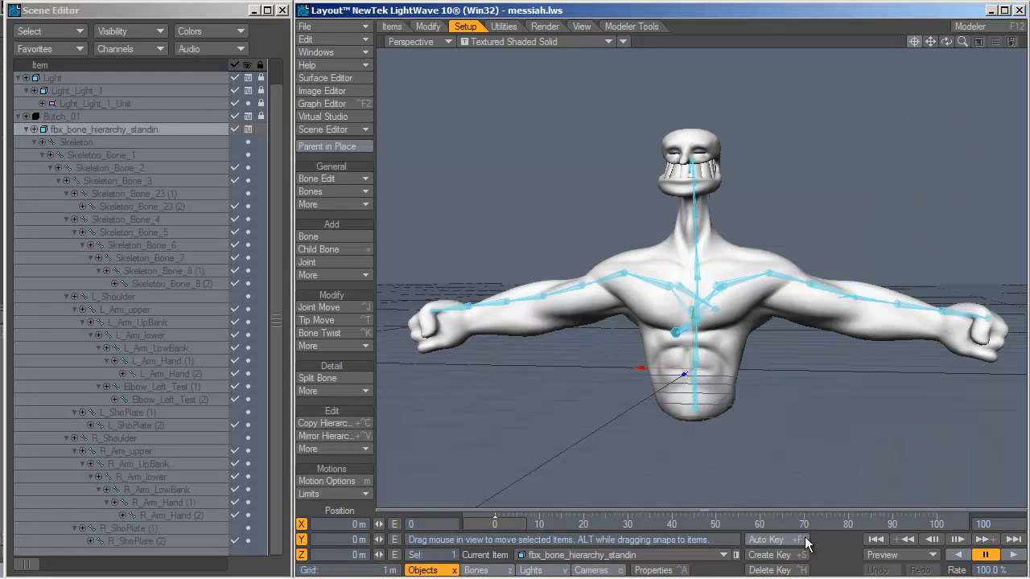
- Play the animation briefly and stop it to check the deformation
left_click(1012, 554)
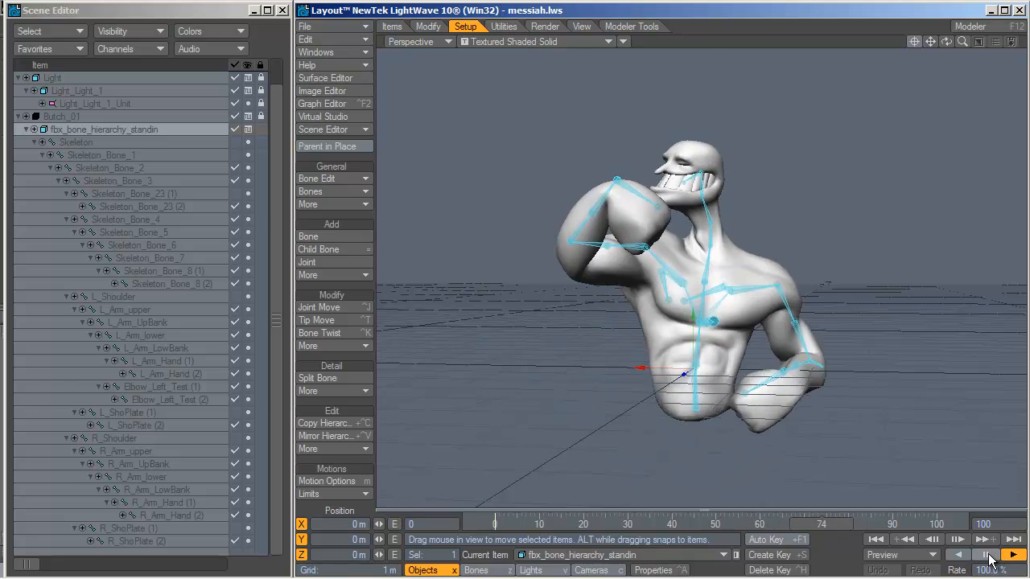
left_click(986, 555)
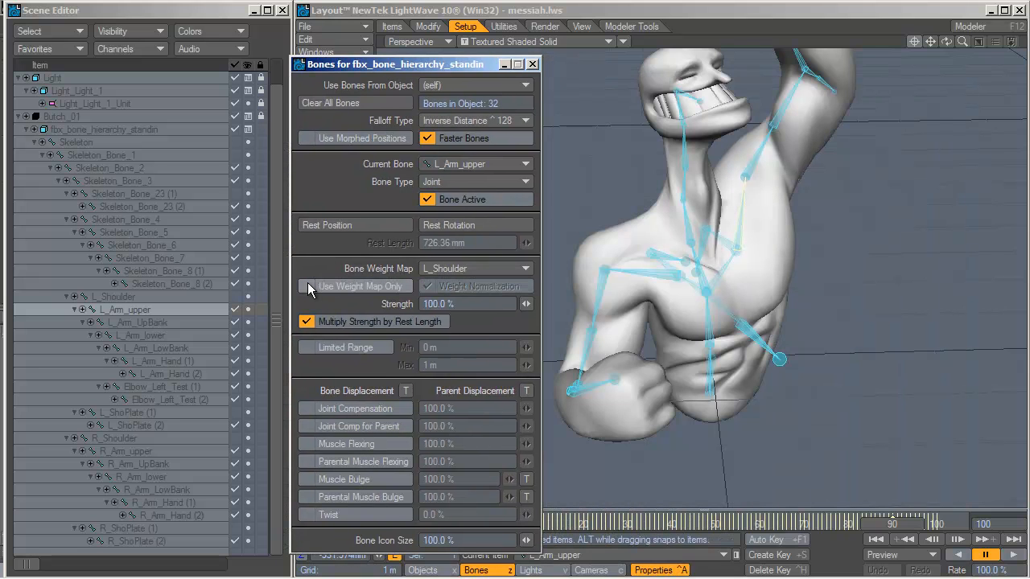
- Leave Use Weight Map Only off for L_Arm_upper and open the File scene commands
left_click(307, 286)
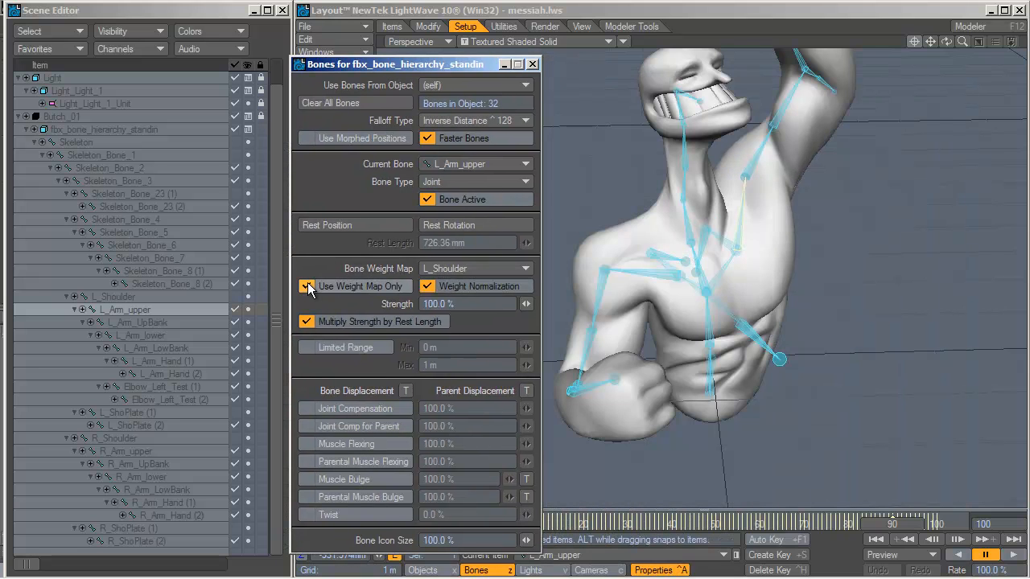
left_click(306, 287)
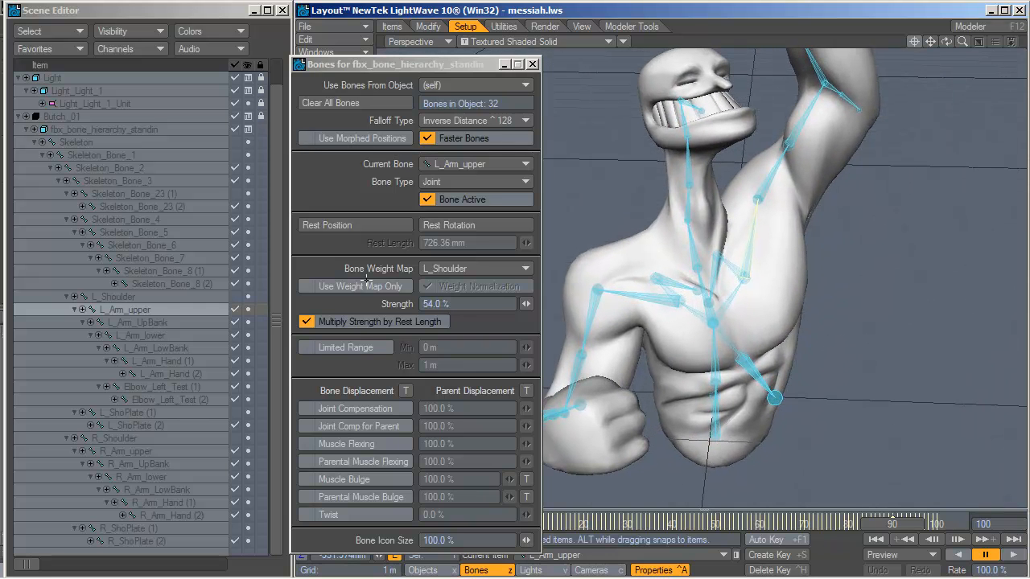
left_click(304, 26)
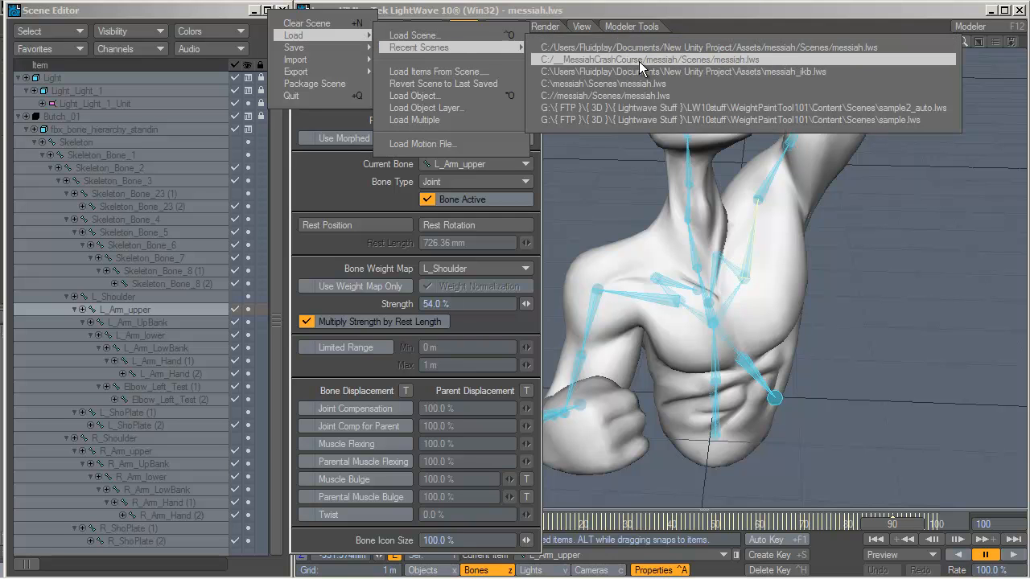
mouse_move(644, 72)
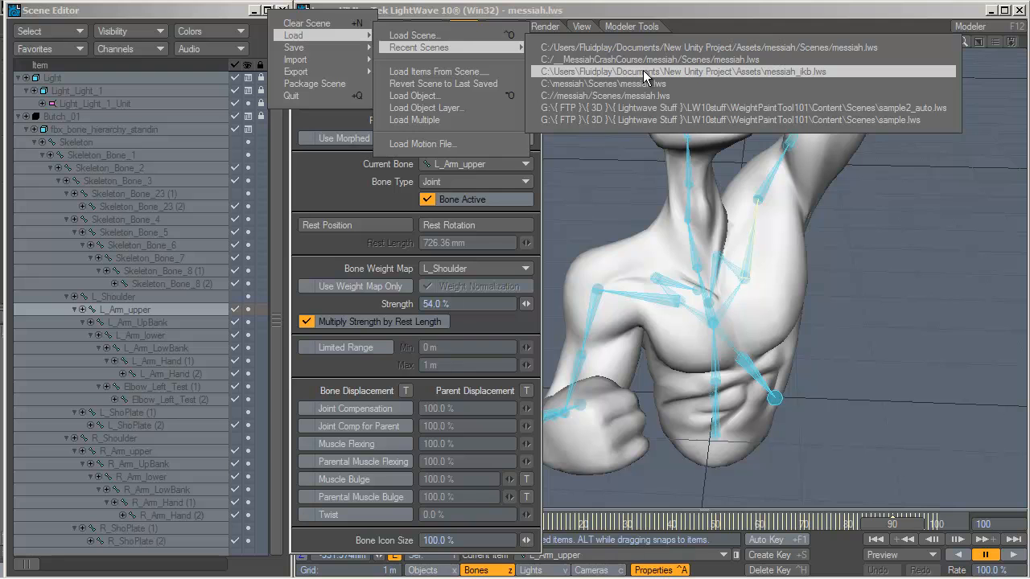
- Load the messiah_ikb_2 scene from Recent Scenes and select the L_Arm_Hand bone
left_click(682, 72)
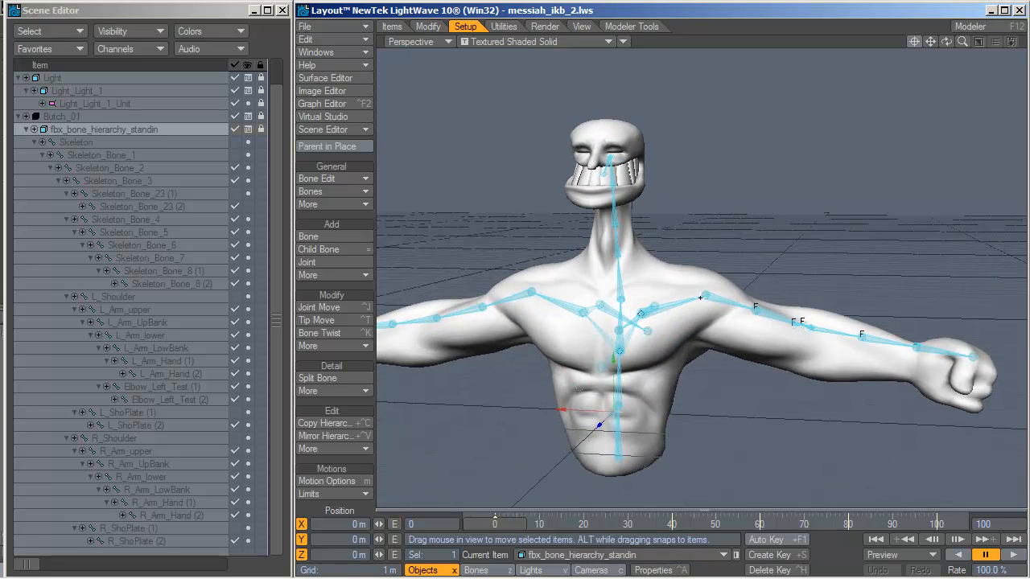
left_click(126, 309)
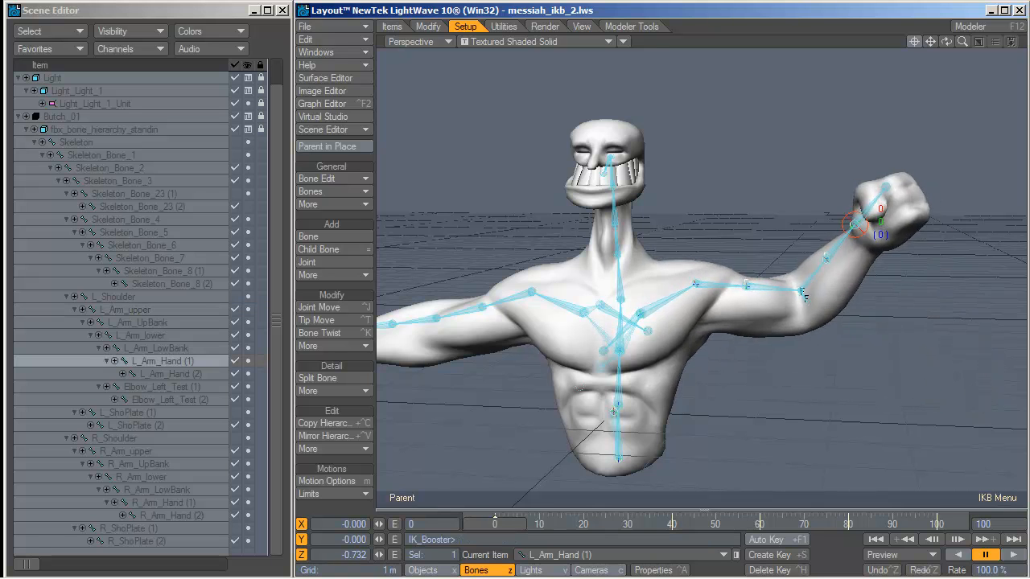
- Drag the IK Booster controller to raise the left fist and bring it across the chest
left_click_drag(855, 225, 840, 337)
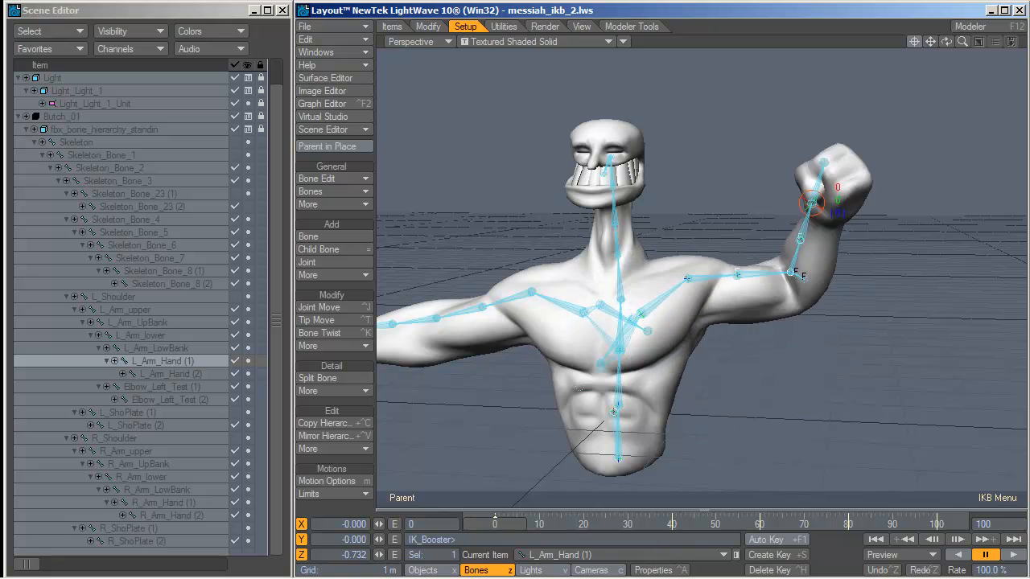
left_click_drag(812, 202, 880, 291)
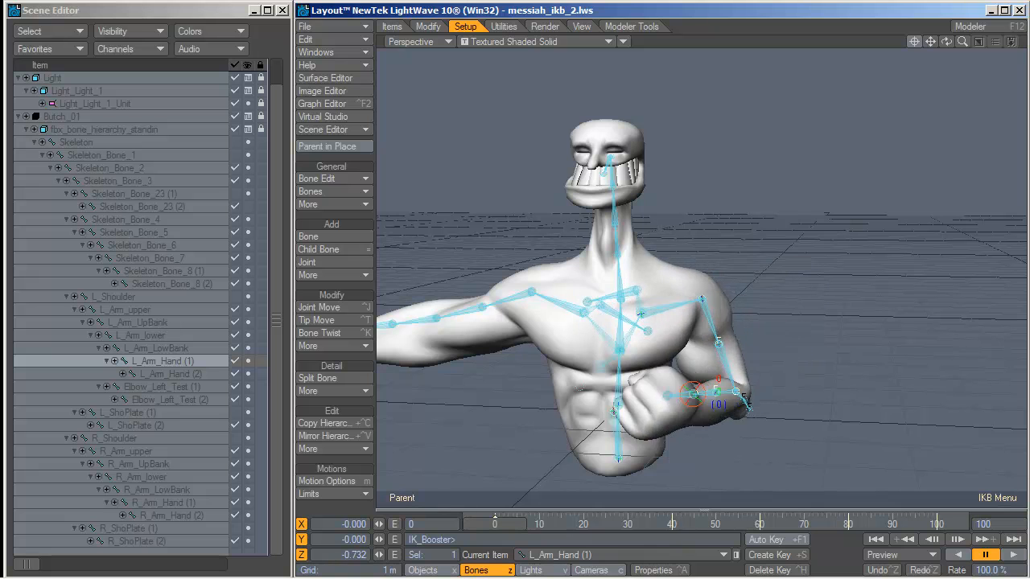
left_click_drag(715, 394, 796, 149)
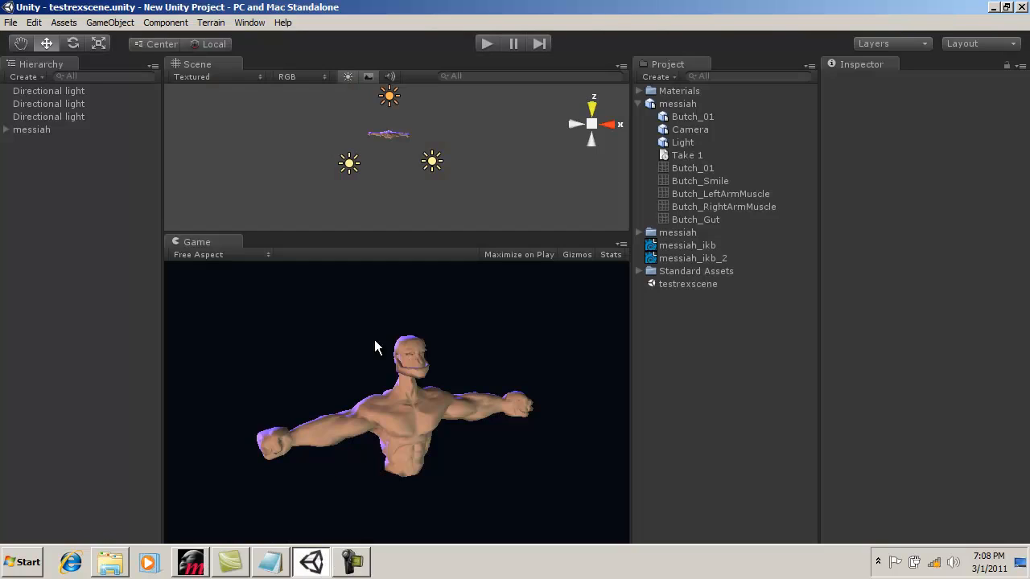
mouse_move(674, 280)
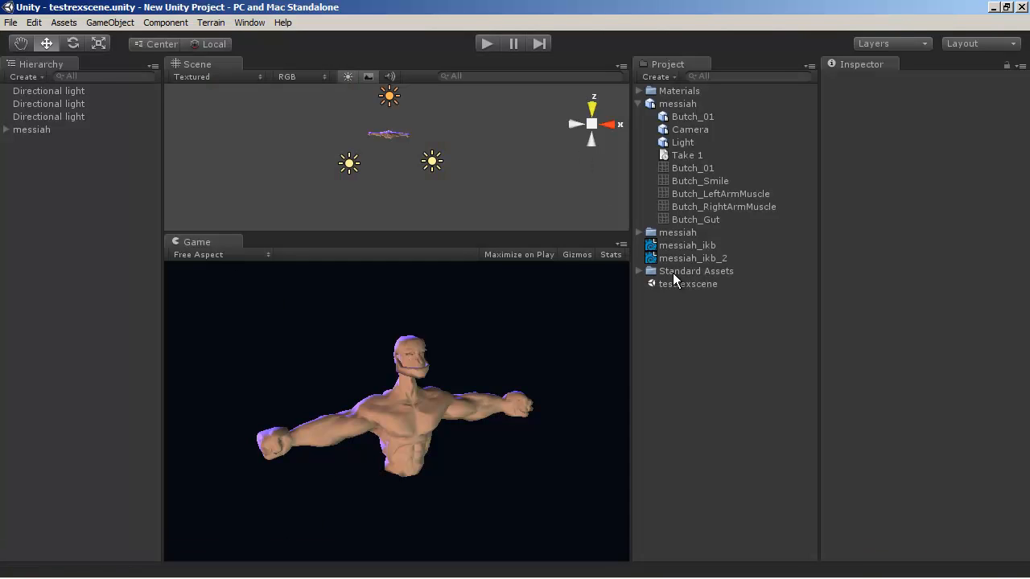
mouse_move(582, 248)
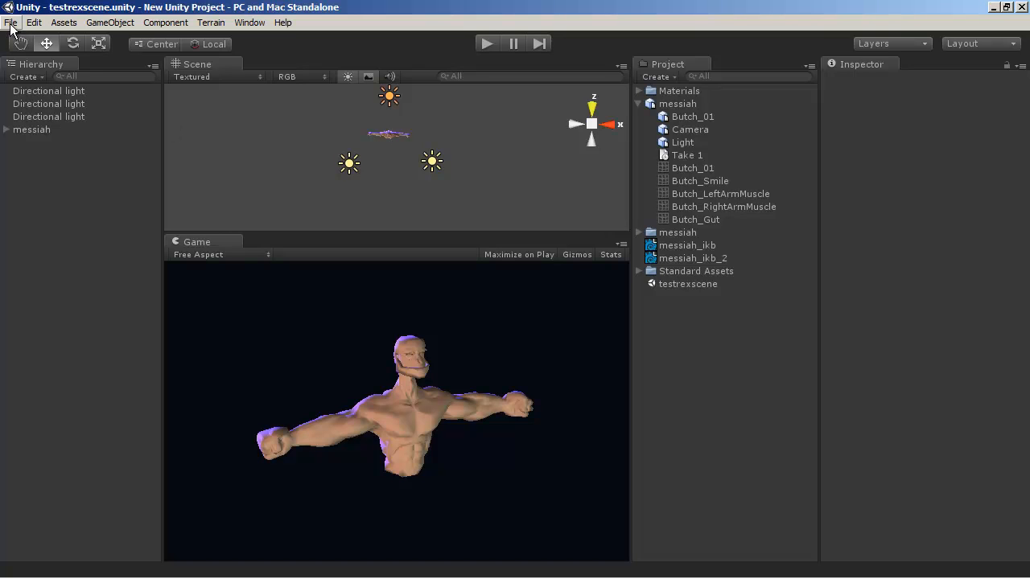
- Create a new Unity project located in a new C:\__MessiahCrashCourse\messiah_unity folder
left_click(11, 22)
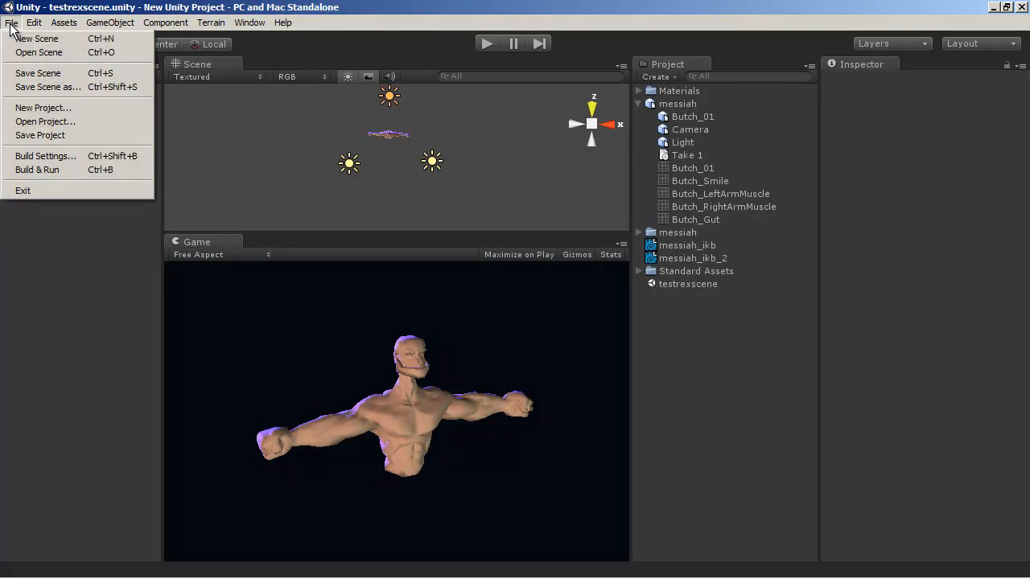
left_click(43, 108)
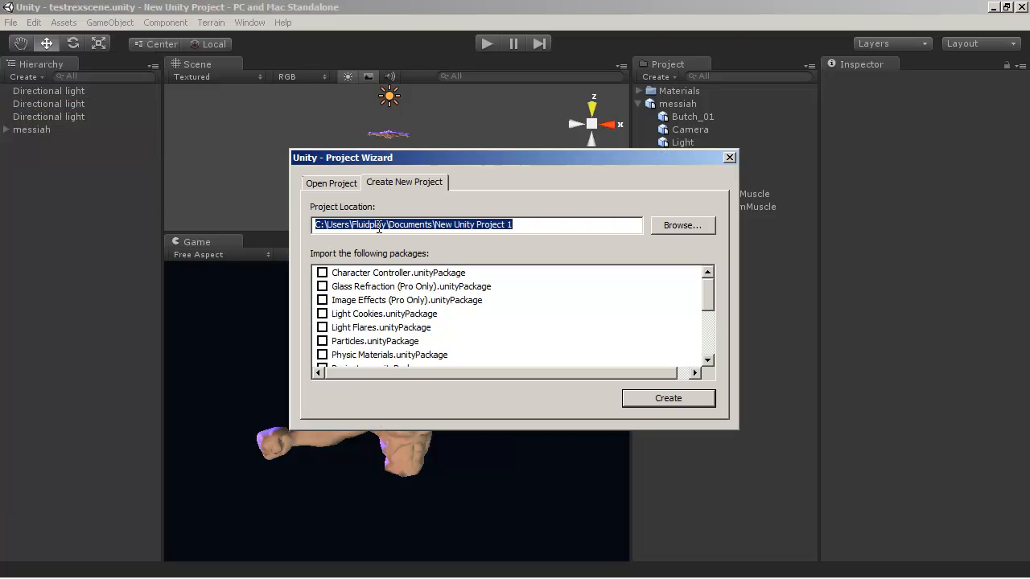
left_click(681, 225)
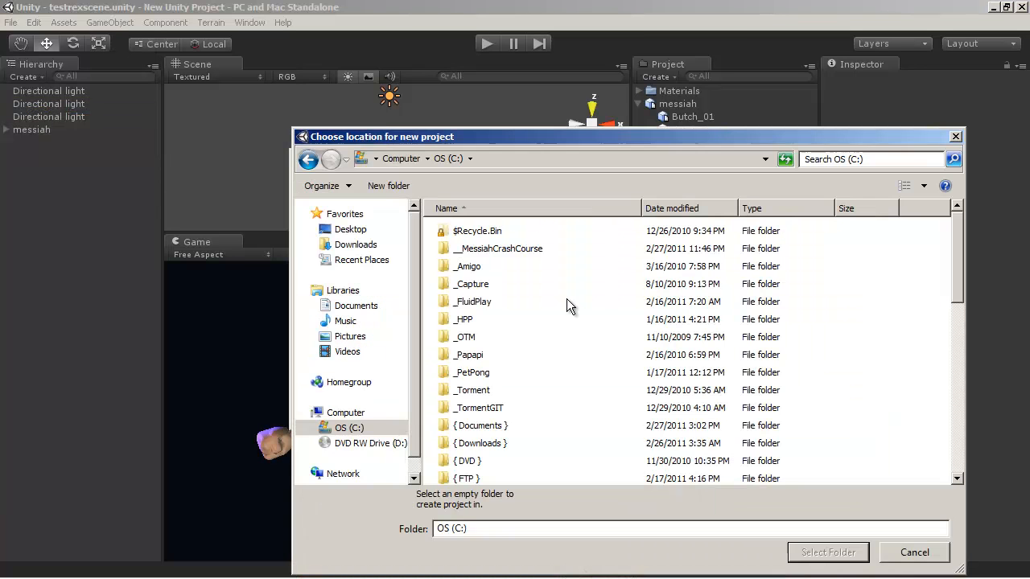
left_click(498, 248)
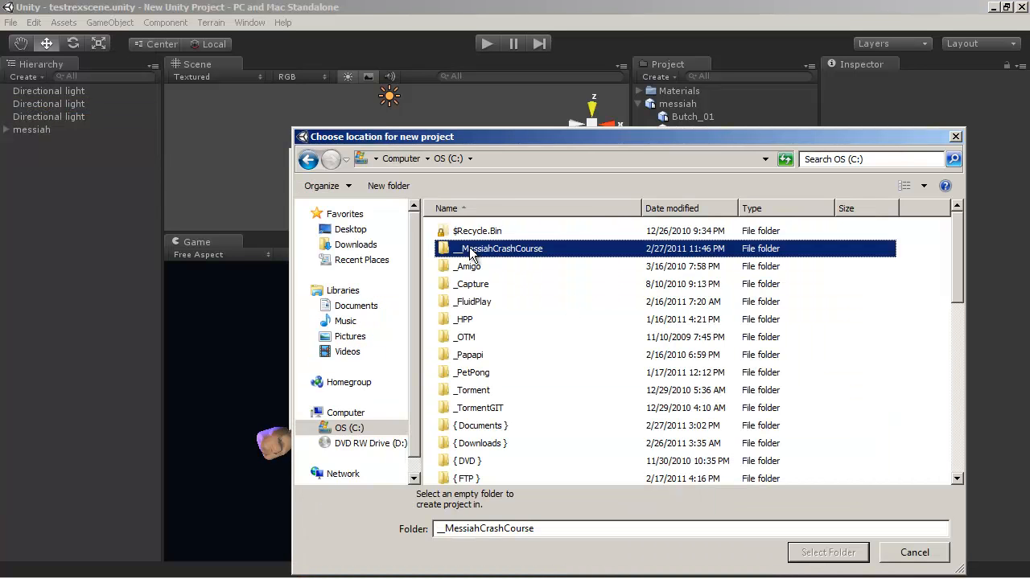
mouse_move(526, 253)
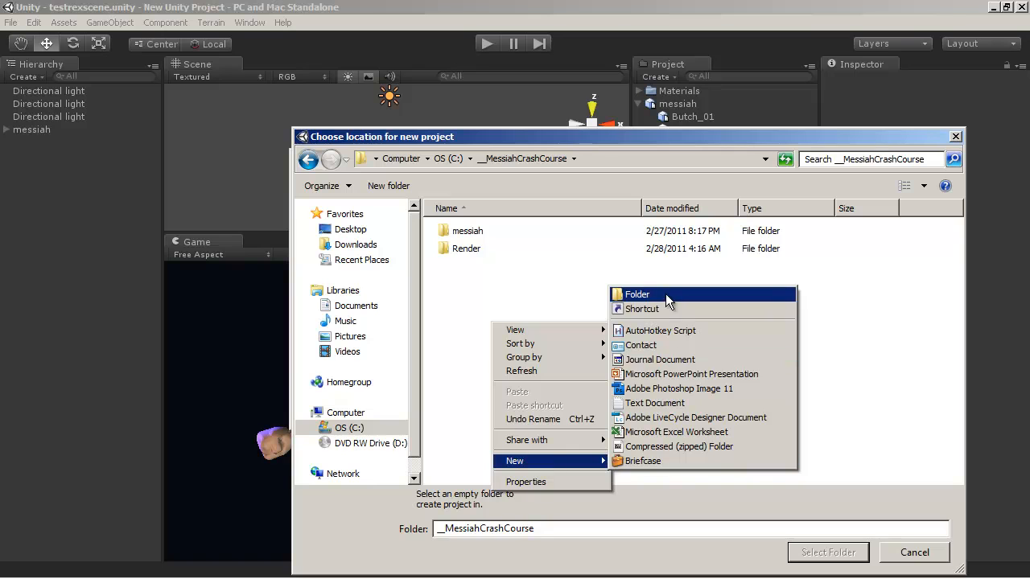
left_click(637, 293)
type("messiah_unity")
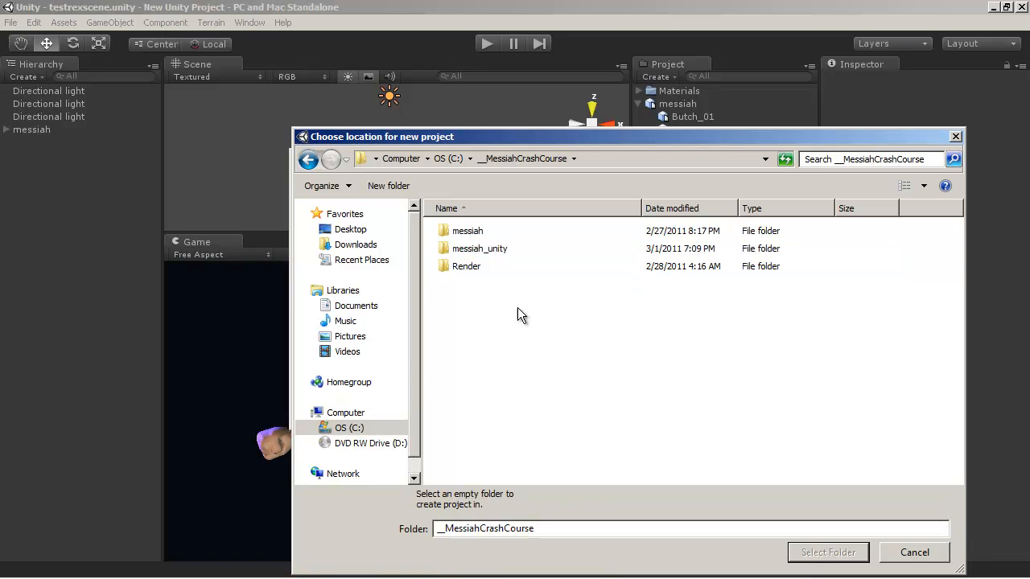
left_click(478, 247)
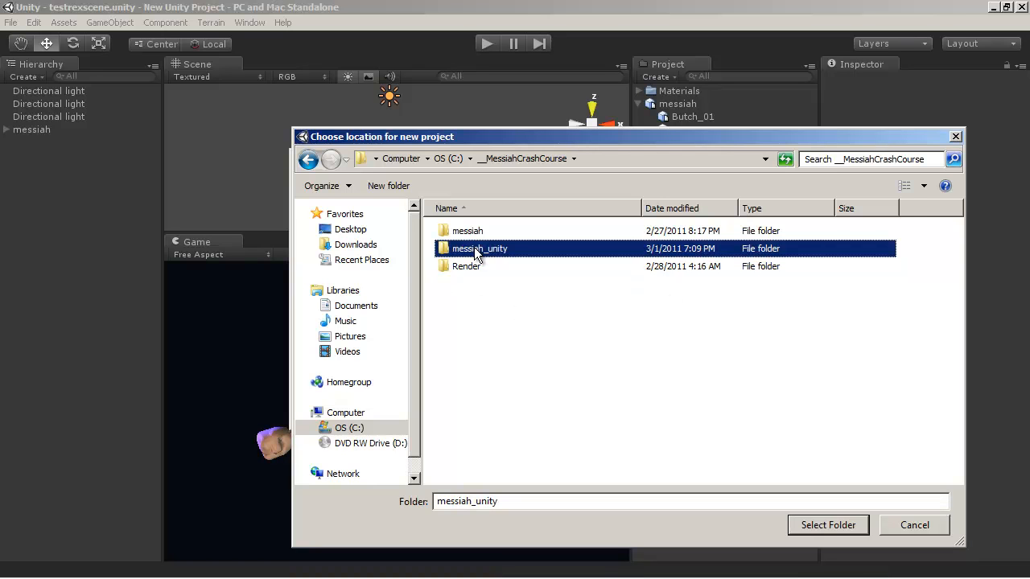
left_click(828, 524)
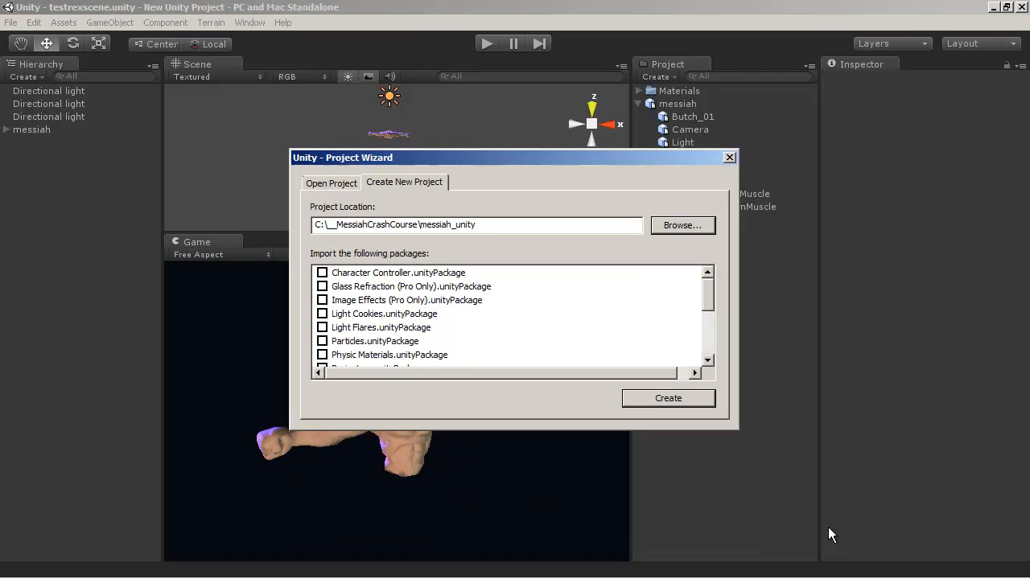
mouse_move(386, 360)
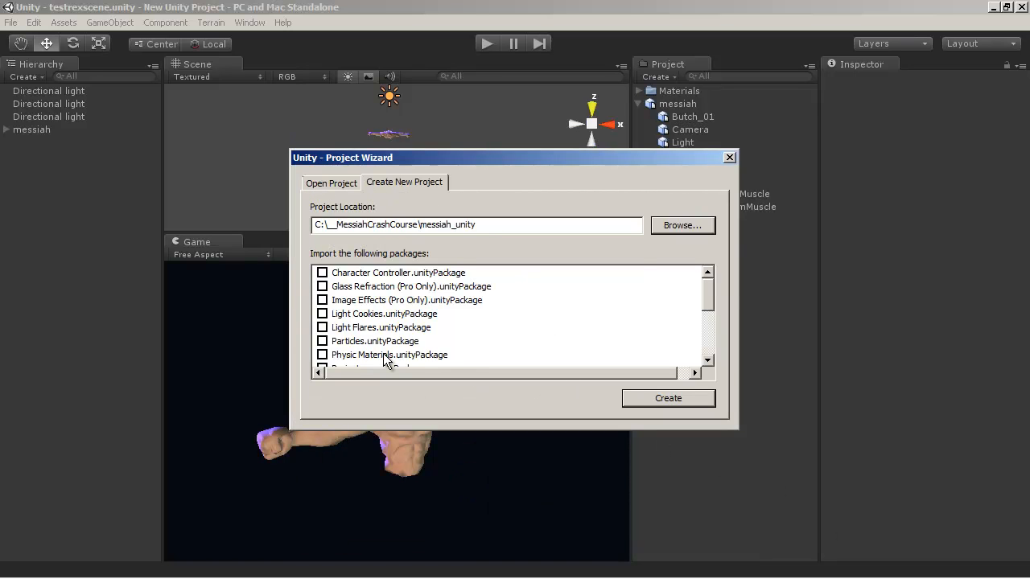
mouse_move(508, 315)
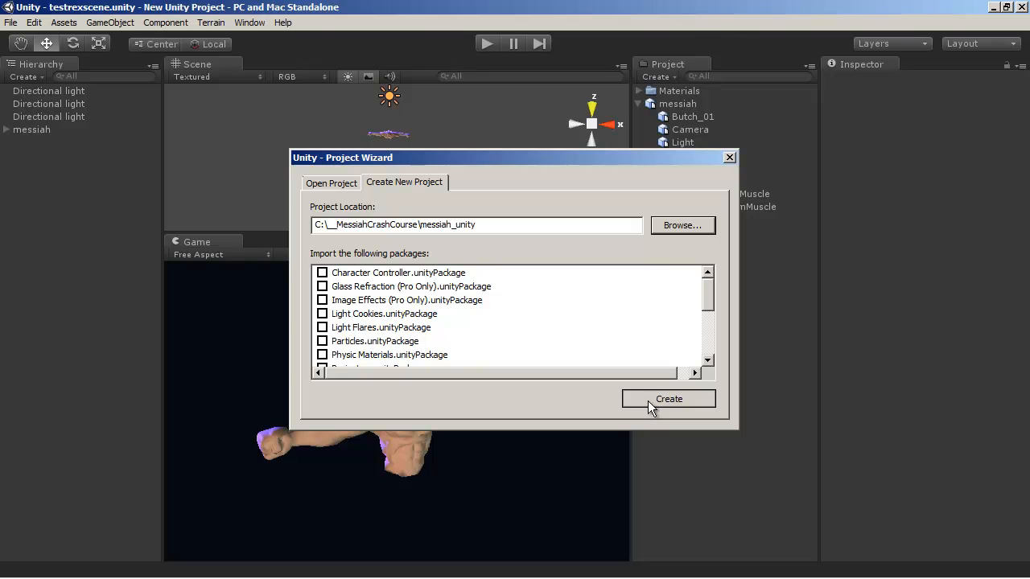
left_click(668, 399)
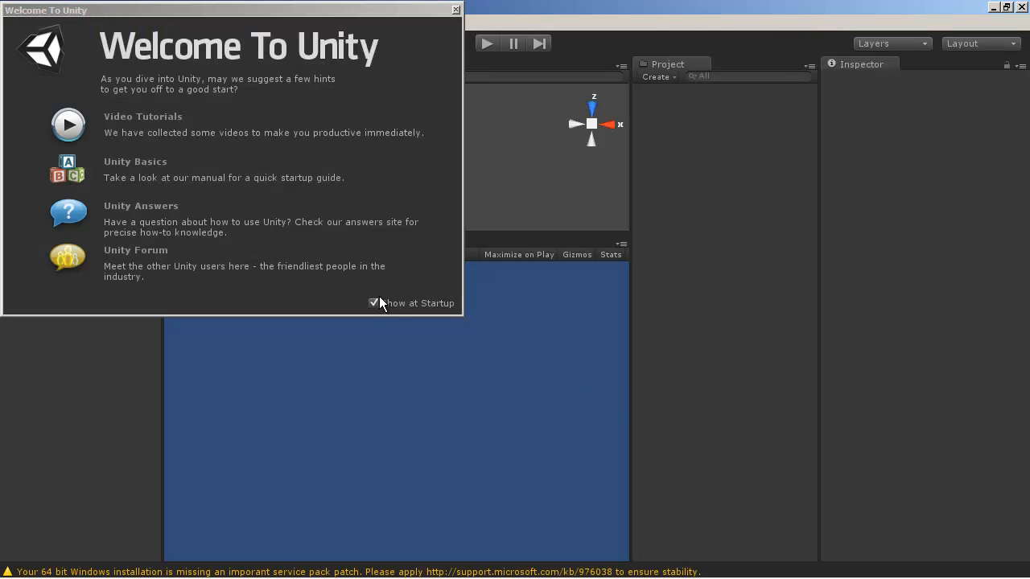
- Close the Welcome To Unity window
left_click(456, 9)
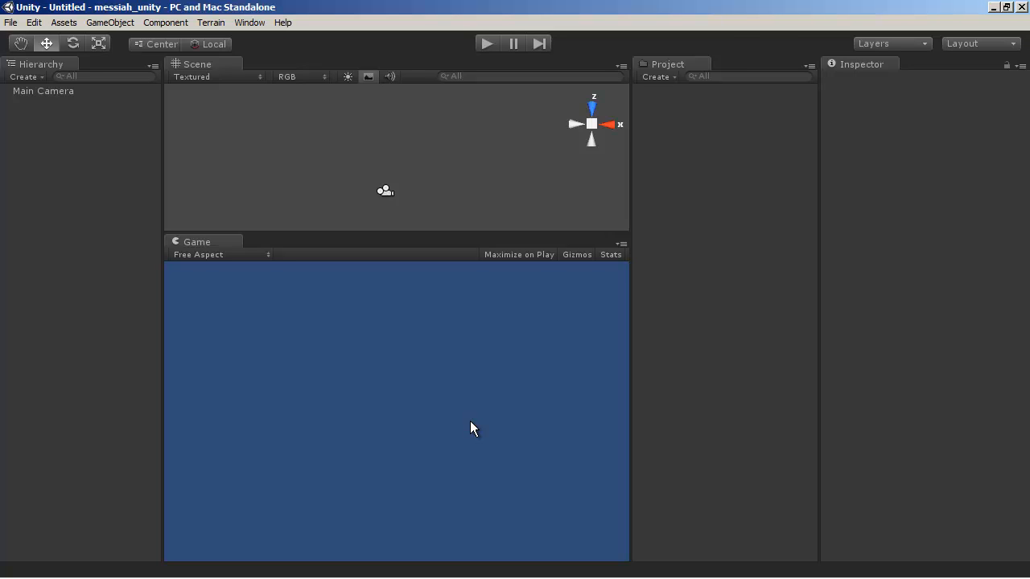
mouse_move(694, 299)
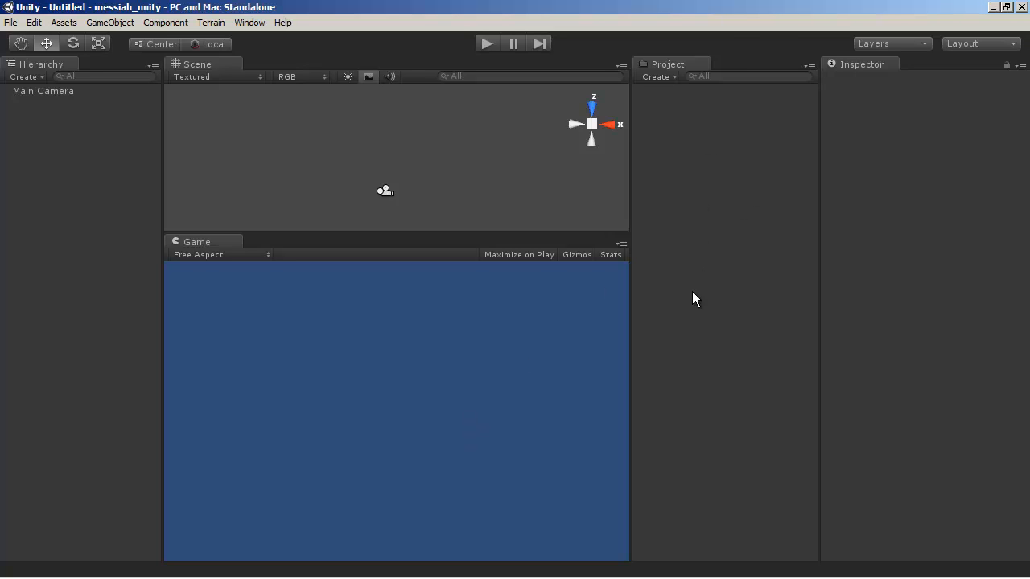
mouse_move(446, 346)
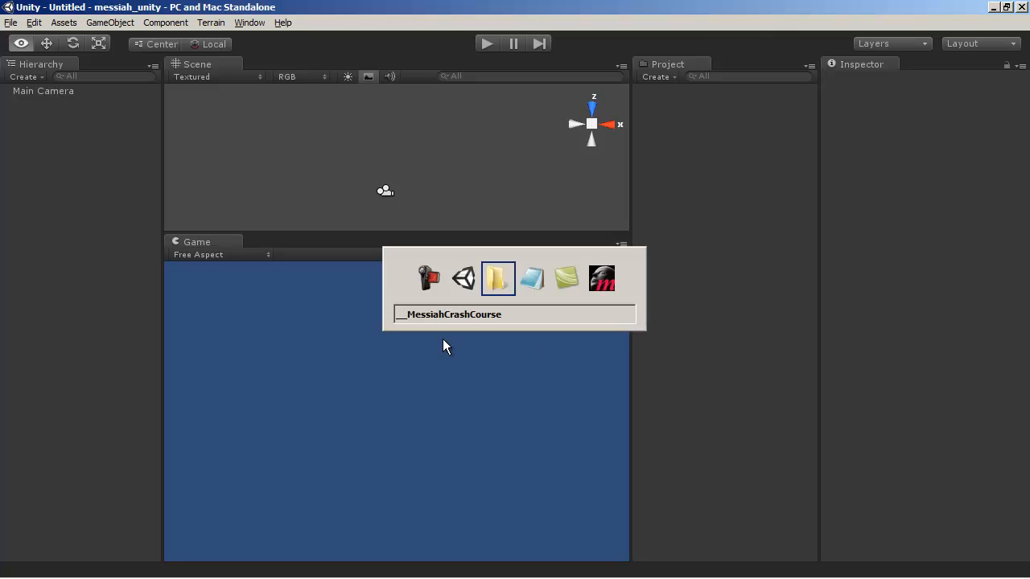
- Select messiah.fbx in __MessiahCrashCourse and paste it into messiah_unity's Assets folder
left_click(497, 277)
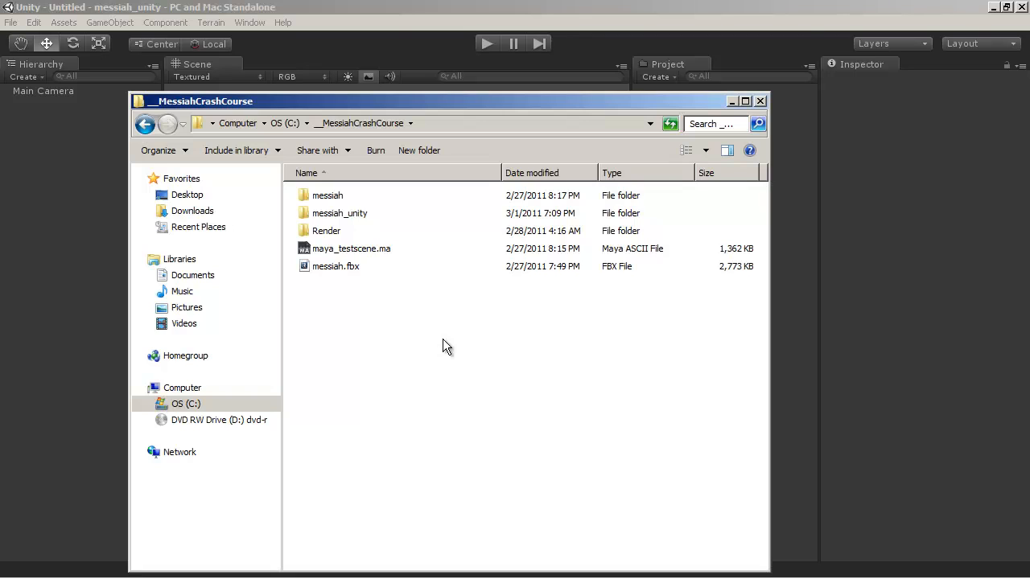
mouse_move(343, 272)
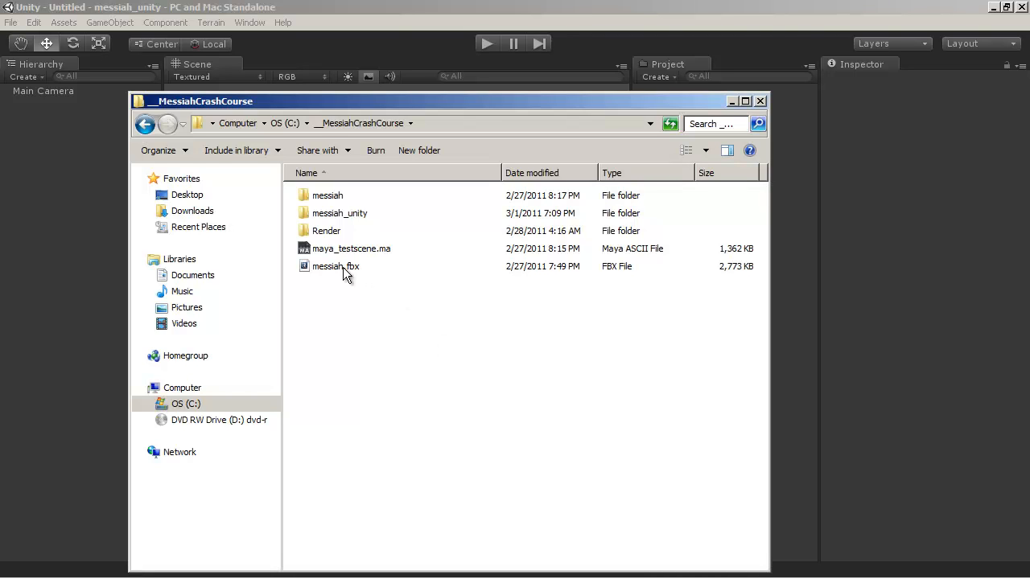
left_click(335, 267)
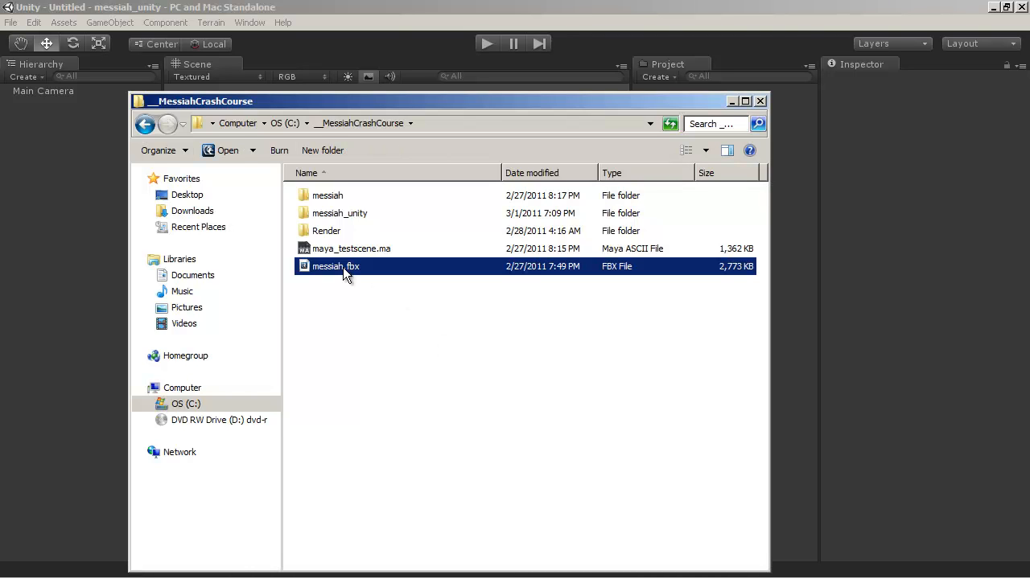
double_click(339, 213)
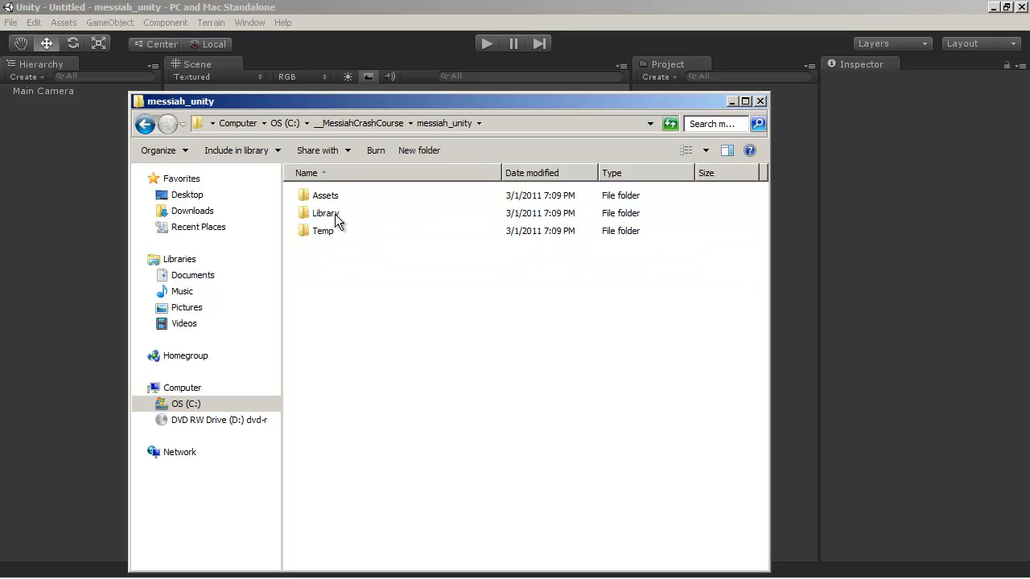
mouse_move(321, 200)
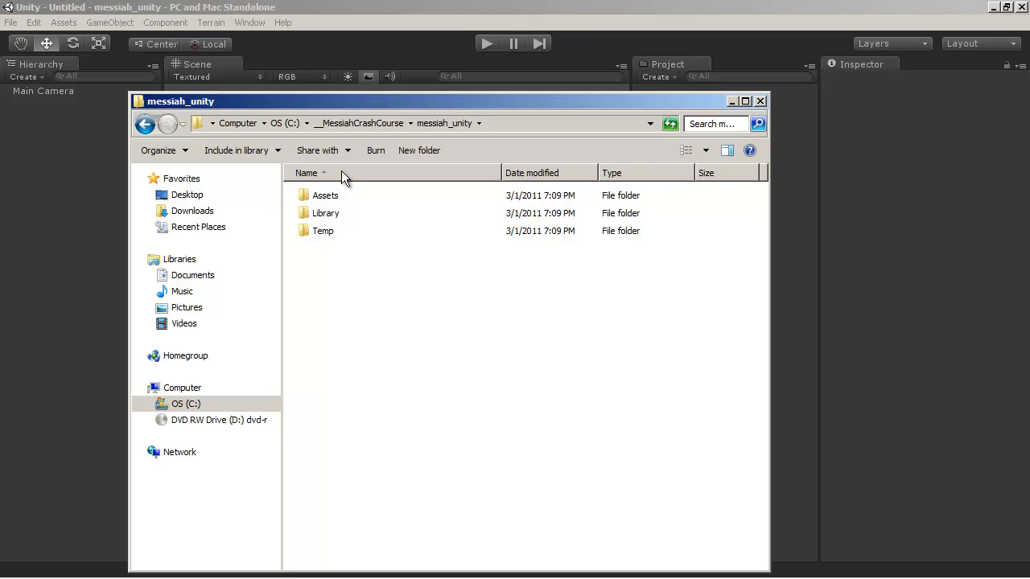
double_click(325, 195)
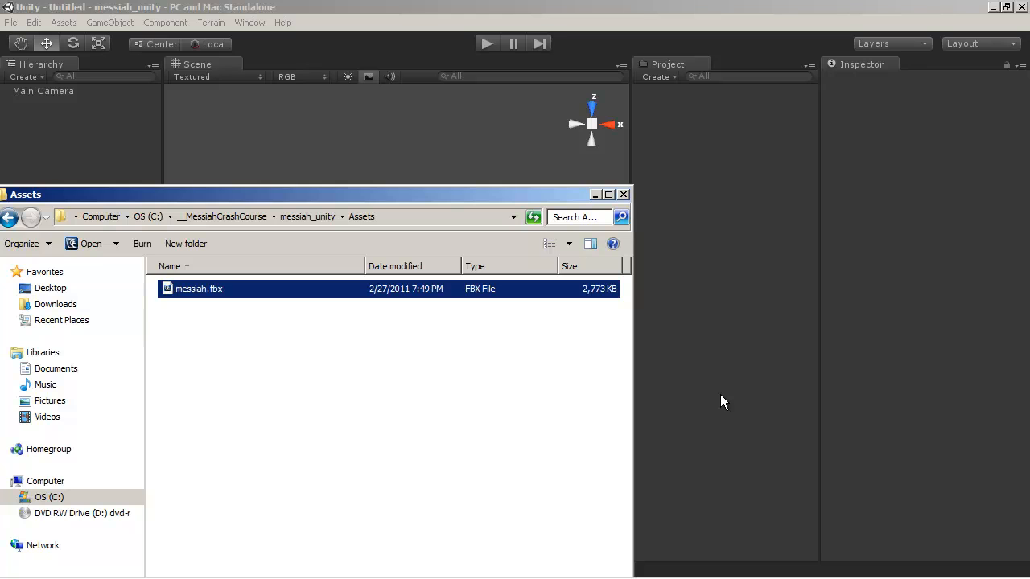
mouse_move(499, 338)
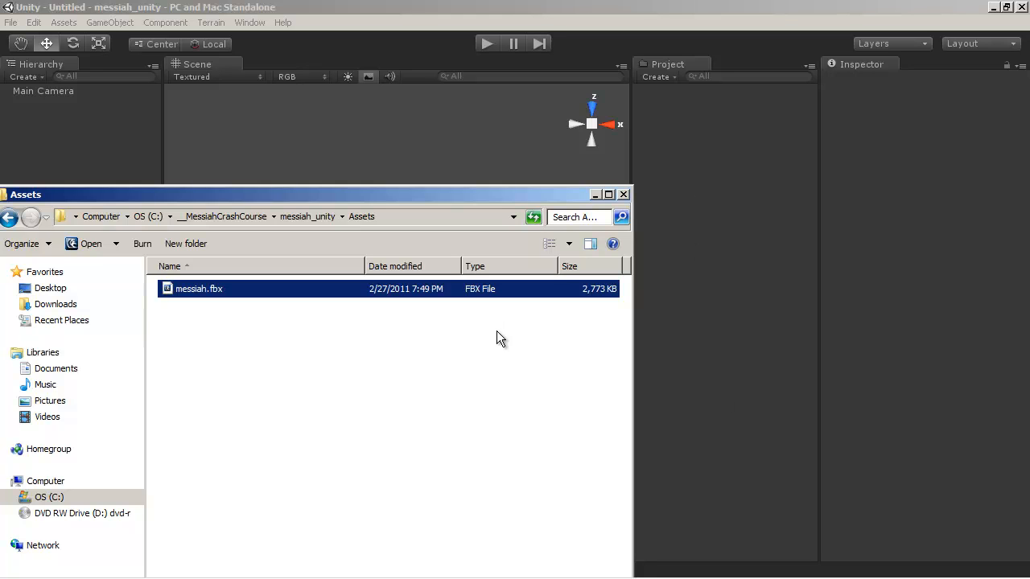
mouse_move(608, 182)
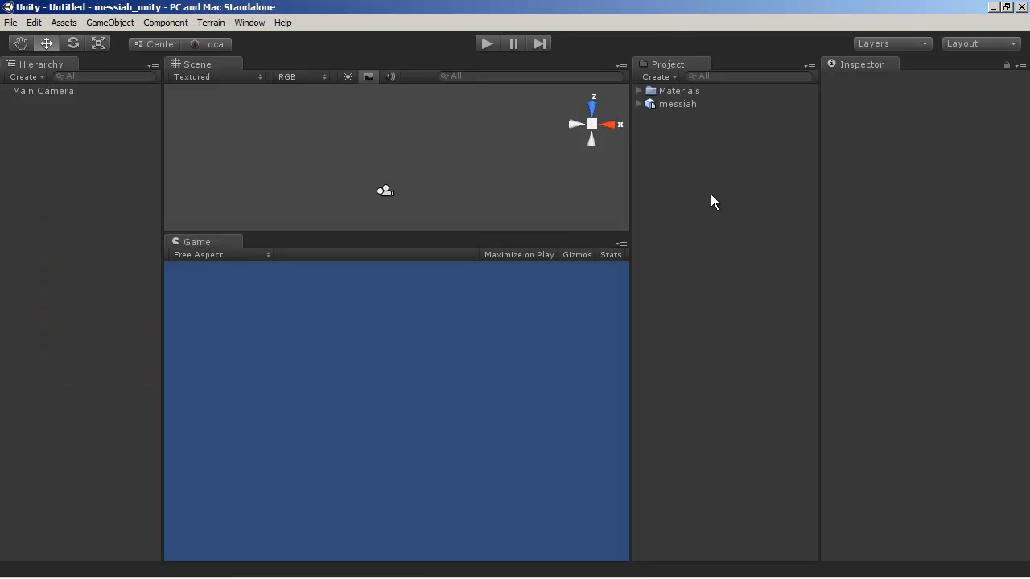
- Expand the imported Materials folder to reveal the messiah-No Name material
left_click(637, 91)
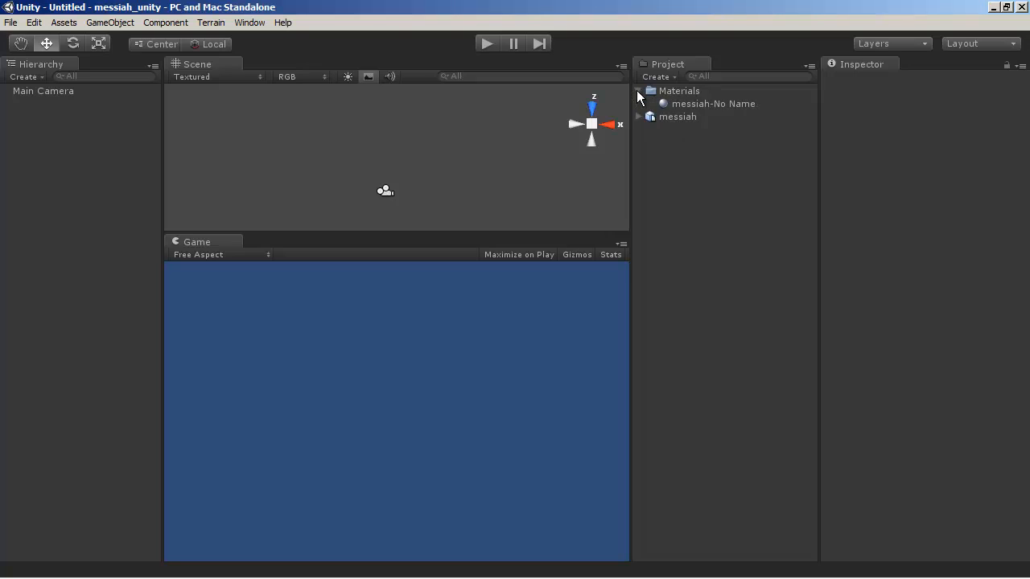
mouse_move(698, 107)
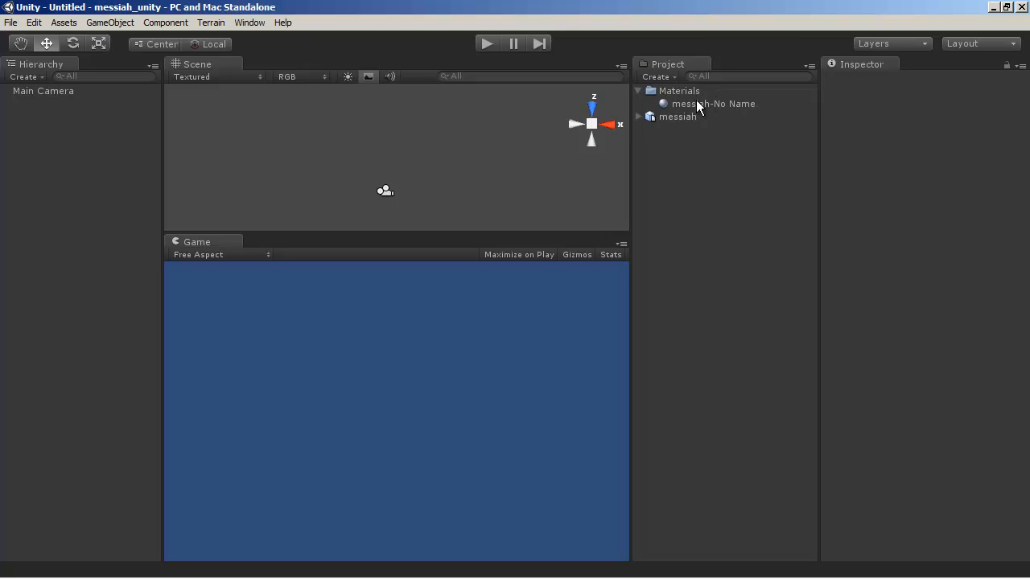
mouse_move(704, 107)
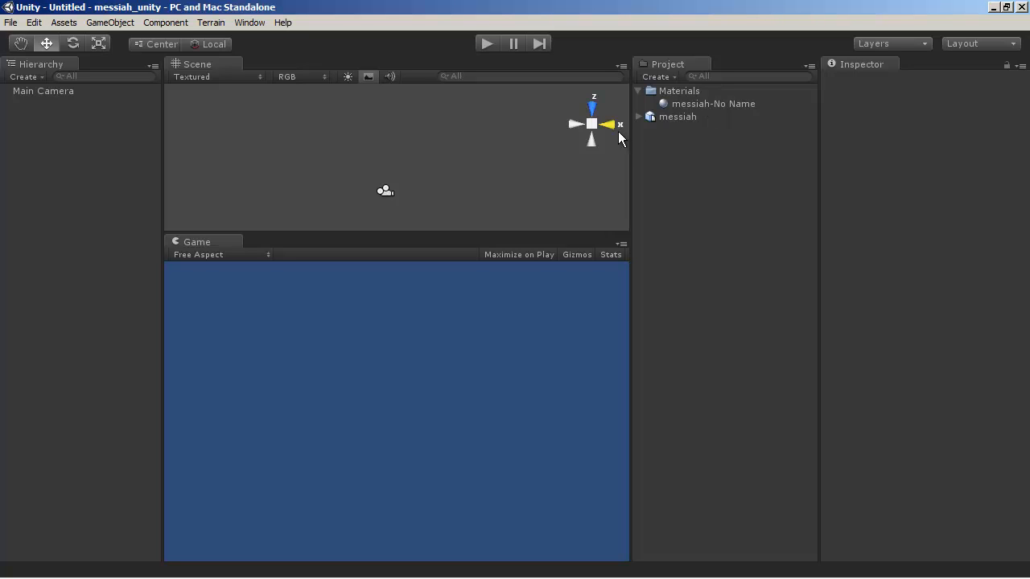
- Expand messiah to list Camera, Light, Butch meshes and Take 1, and scroll its FBXImporter settings
left_click(638, 116)
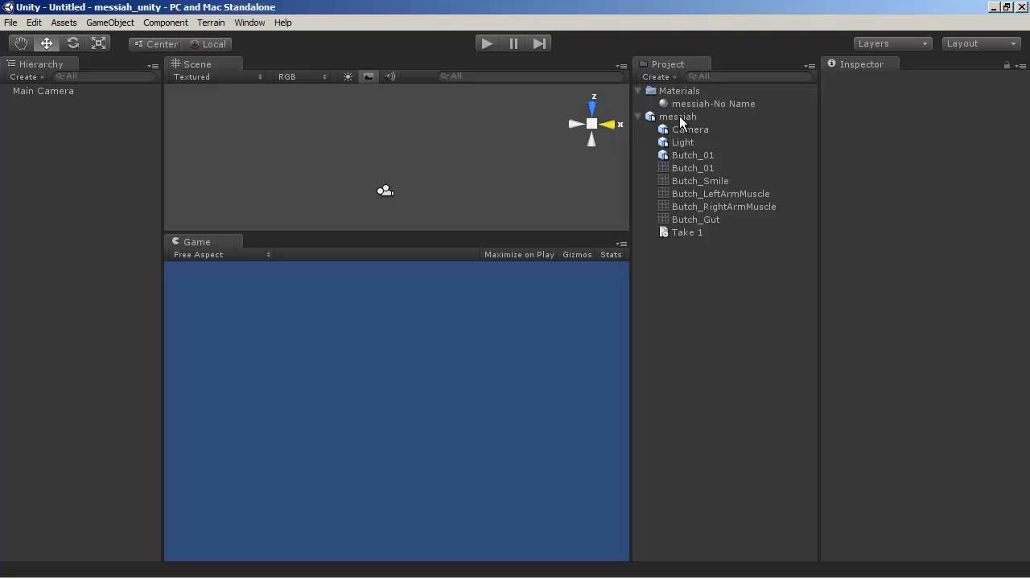
mouse_move(685, 227)
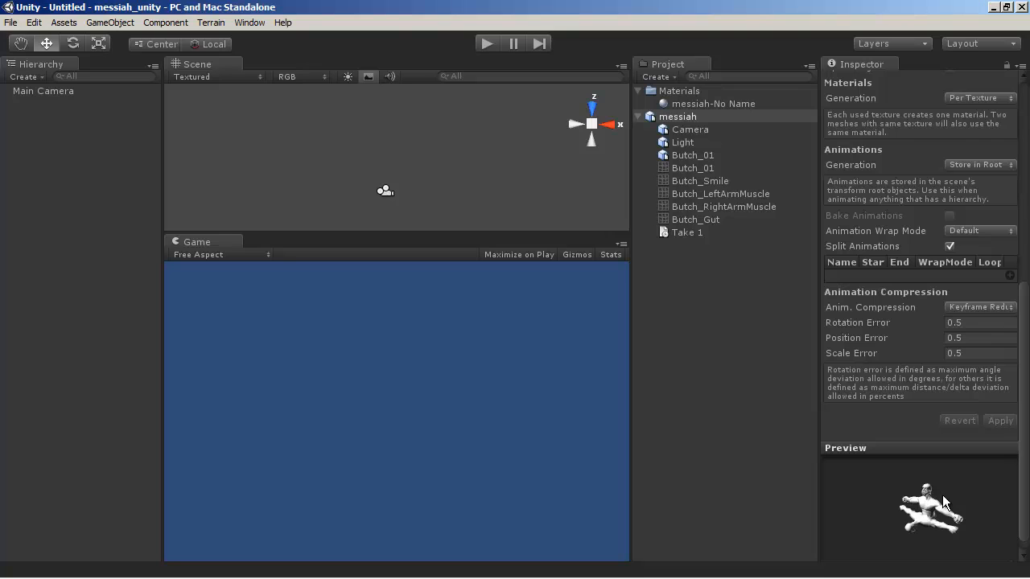
mouse_move(950, 529)
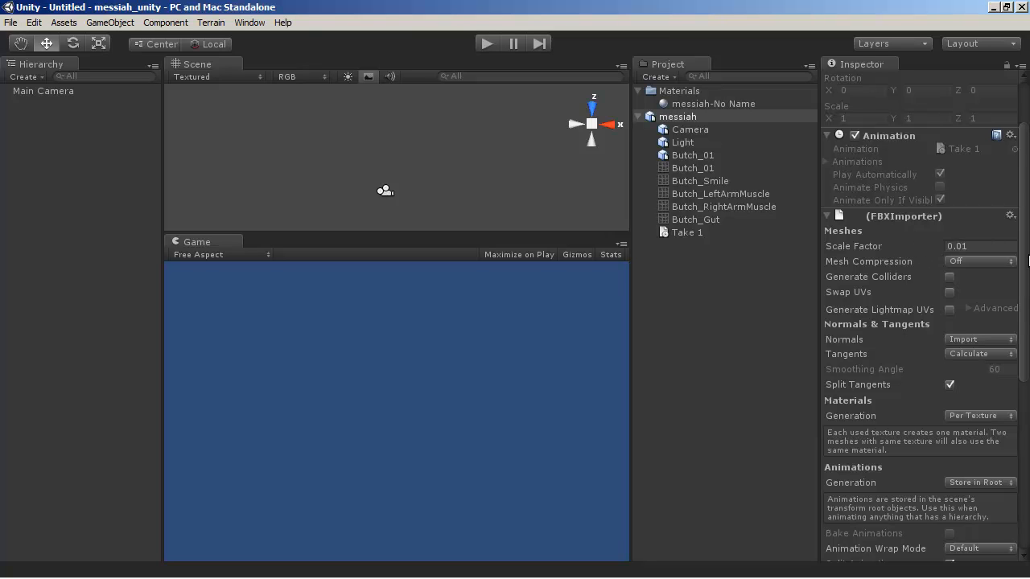
scroll("down", 3)
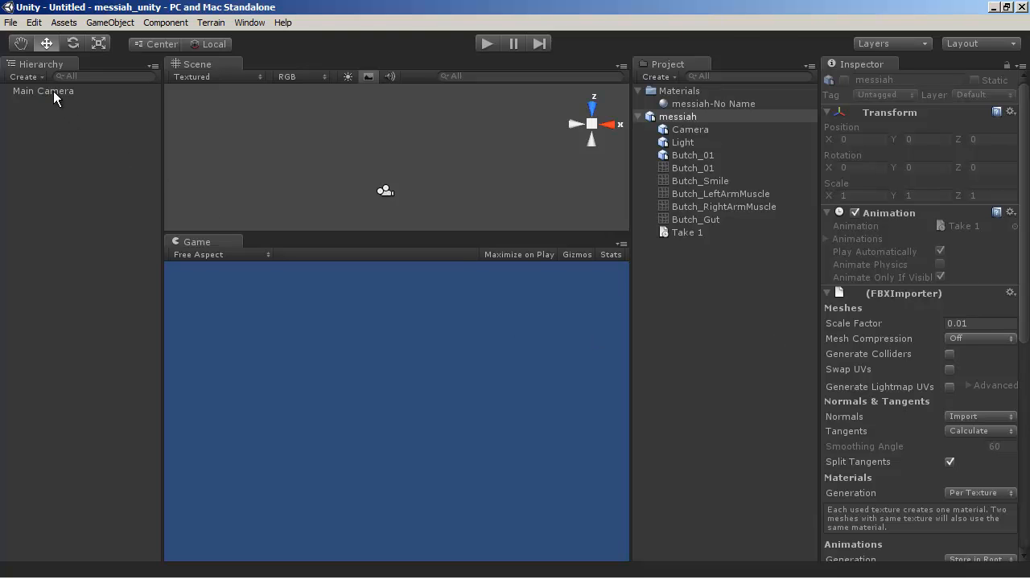
mouse_move(531, 172)
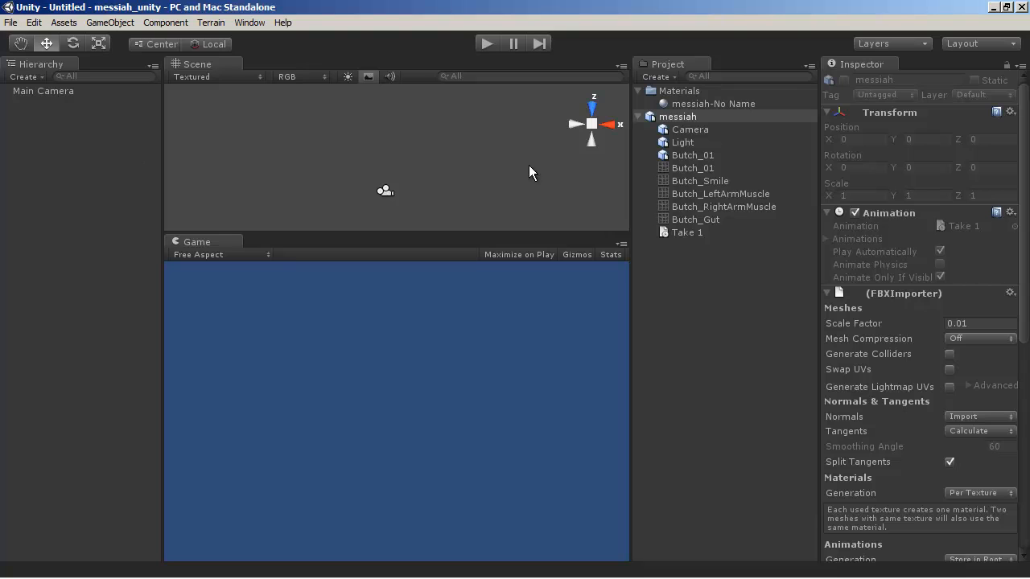
mouse_move(702, 121)
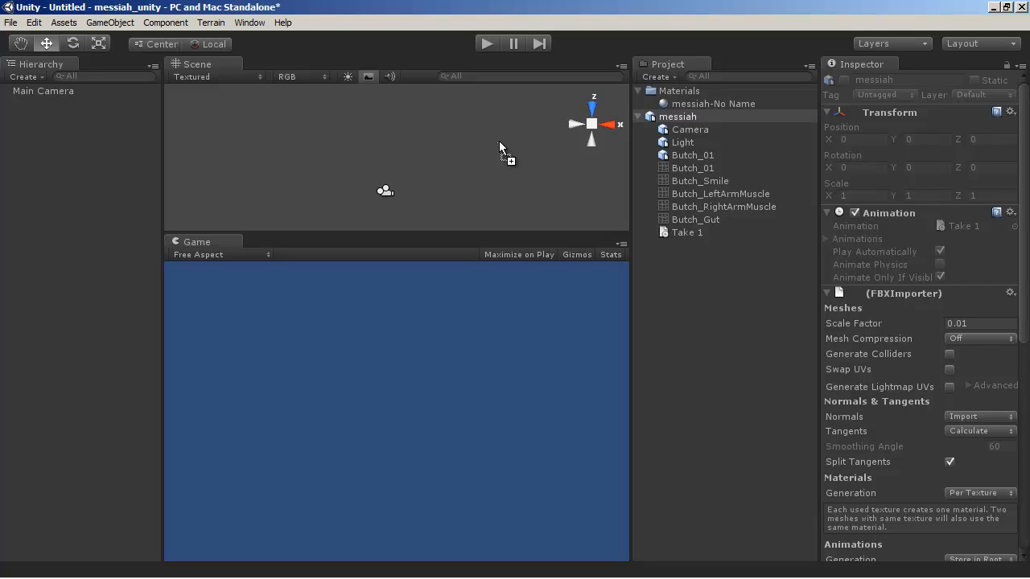
- Drag the messiah asset from the Project panel into the Scene view
left_click(32, 103)
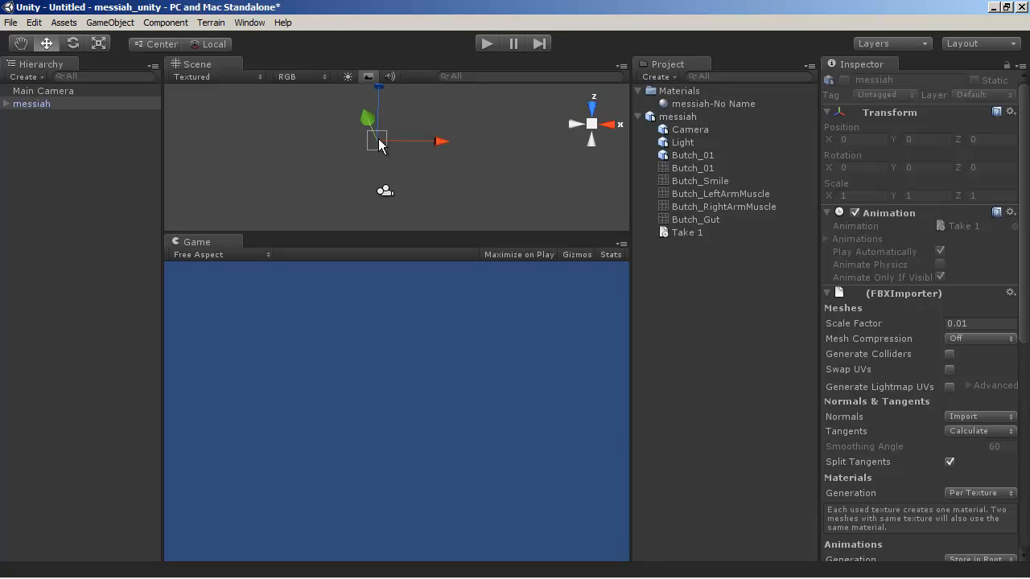
left_click(31, 104)
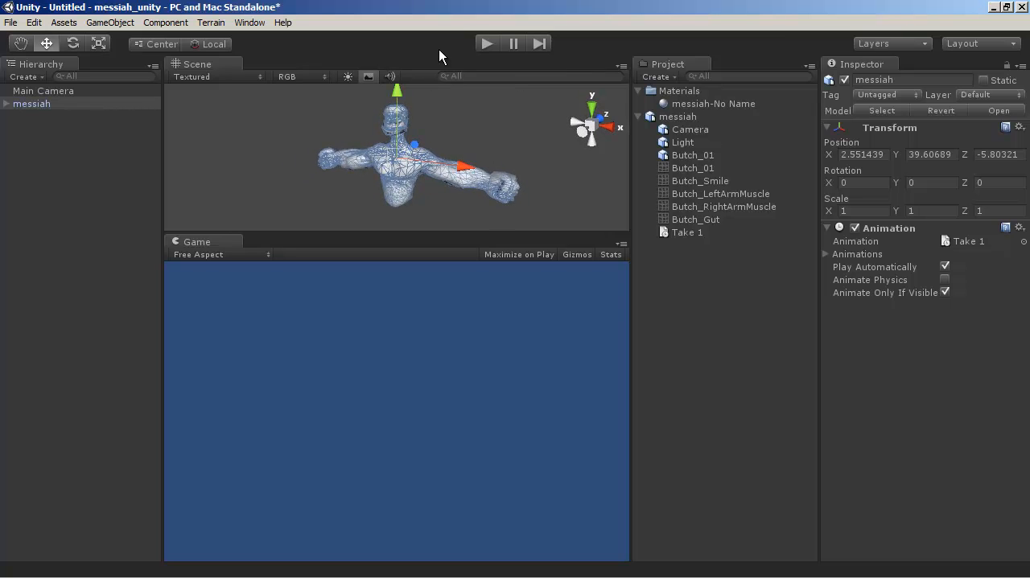
mouse_move(440, 150)
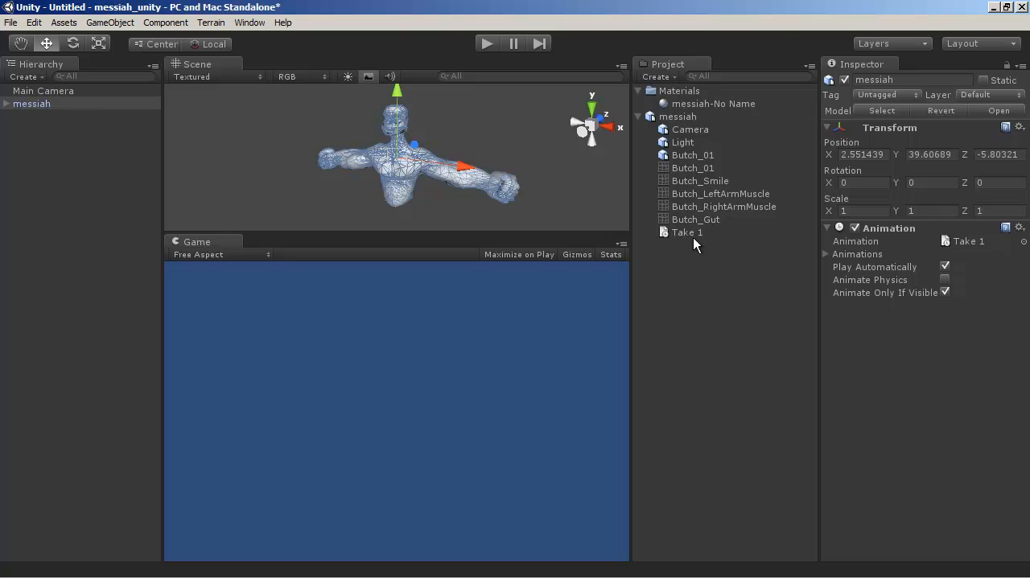
- Delete VCluster under messiah's Butch_01, accepting the lost prefab connection, then select messiah
left_click(7, 104)
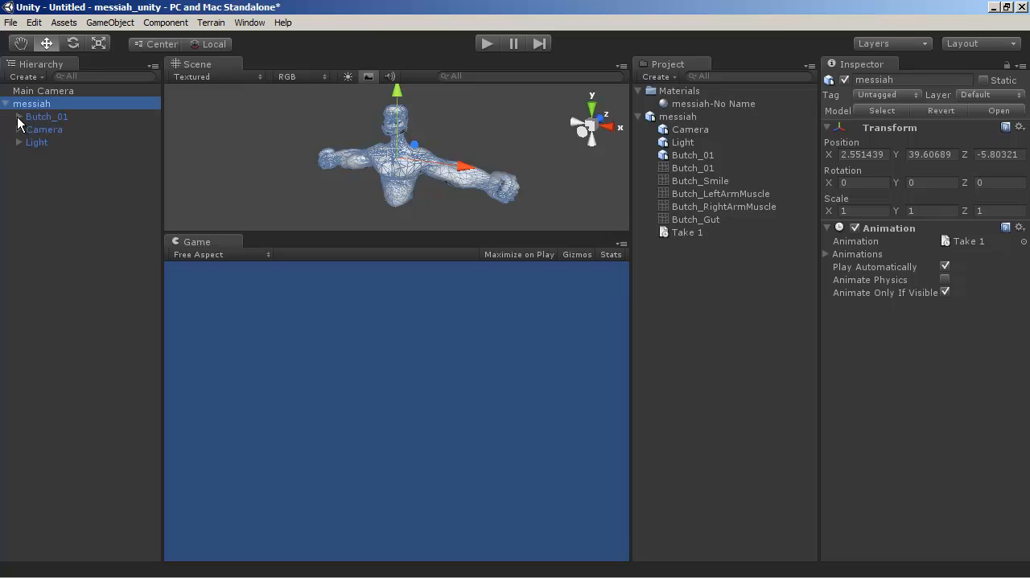
left_click(7, 116)
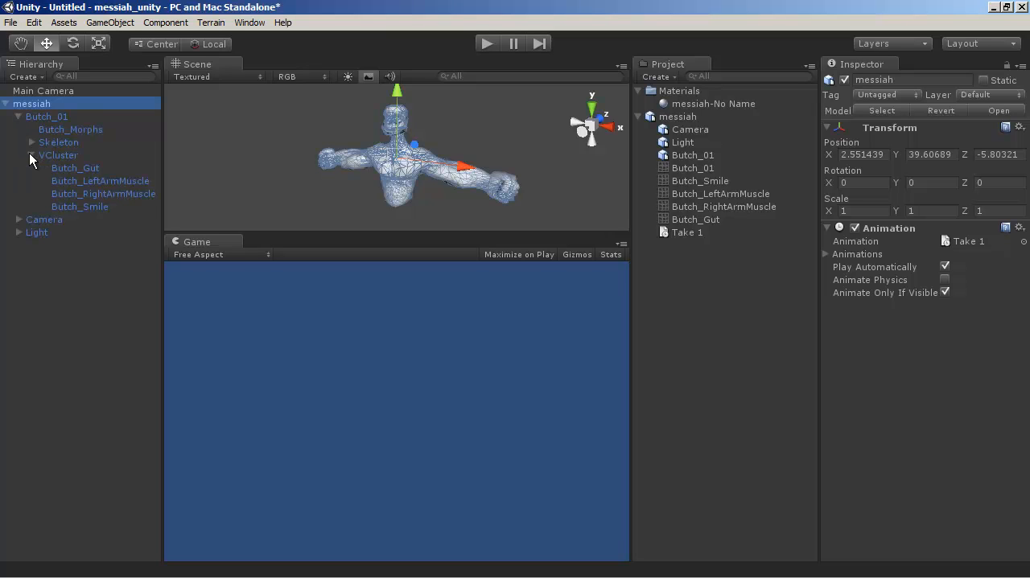
left_click(58, 154)
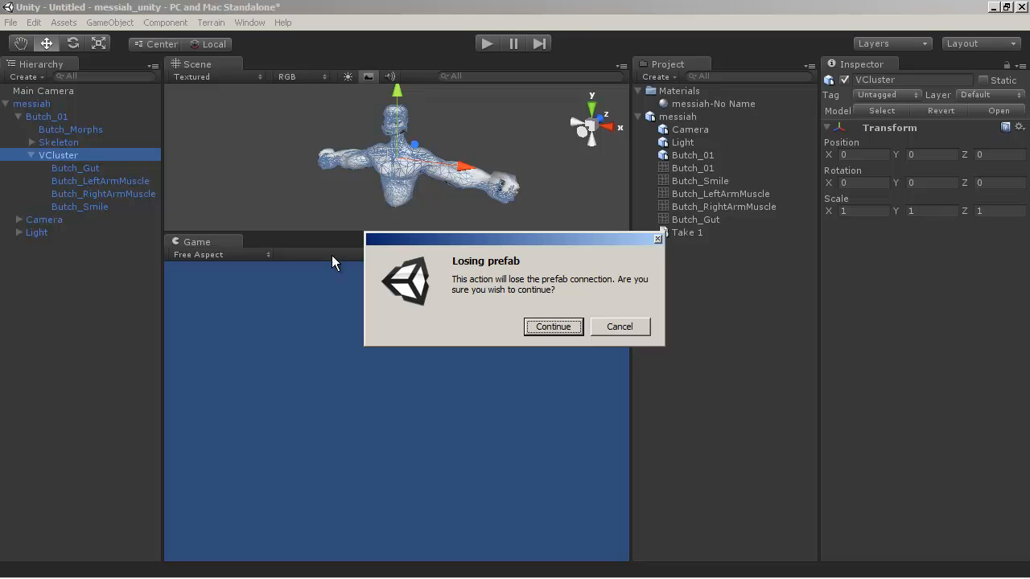
mouse_move(598, 282)
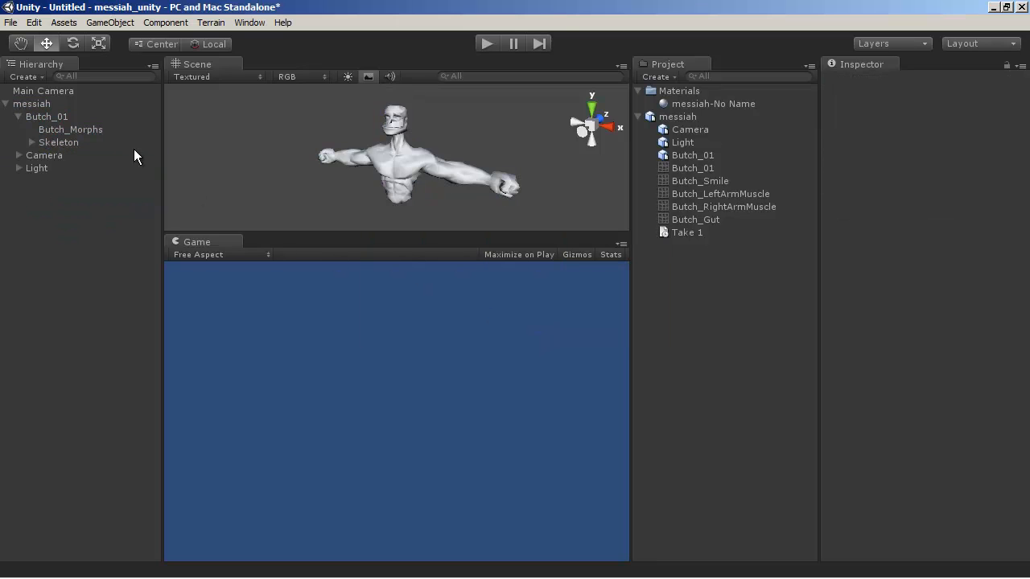
left_click(31, 104)
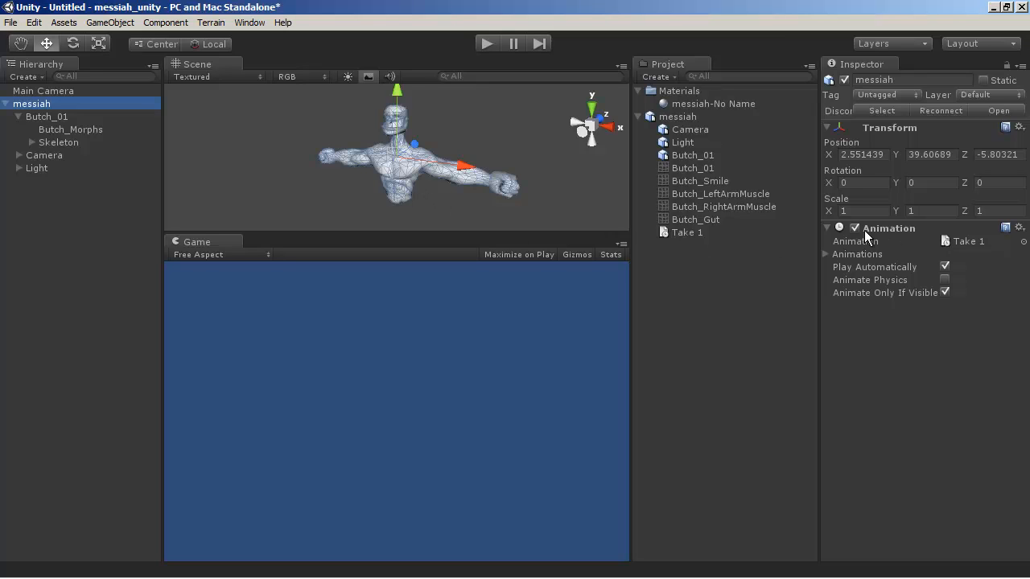
- Enable Play Automatically for messiah's Take 1 clip and run the scene in play mode
left_click(826, 254)
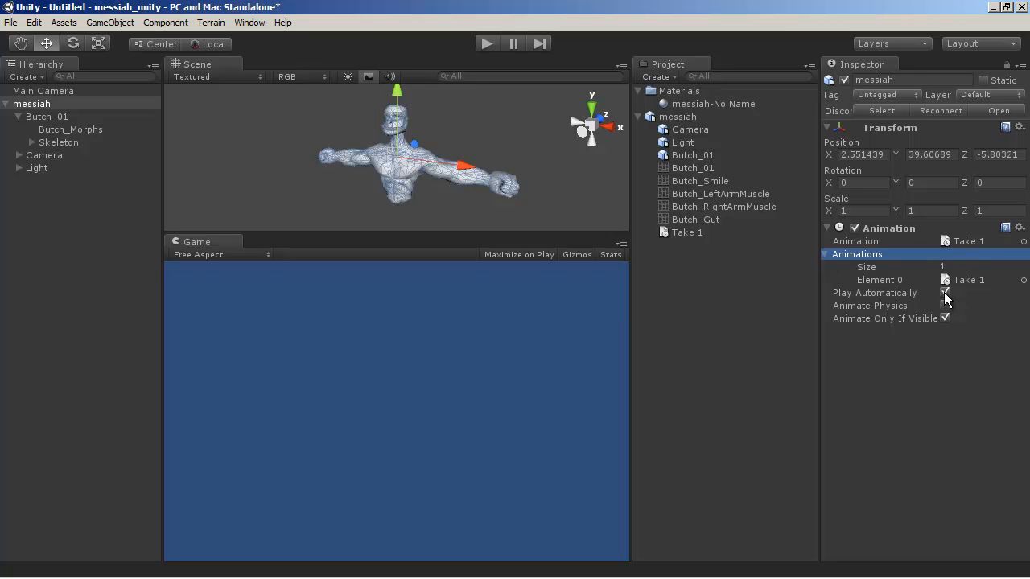
left_click(945, 292)
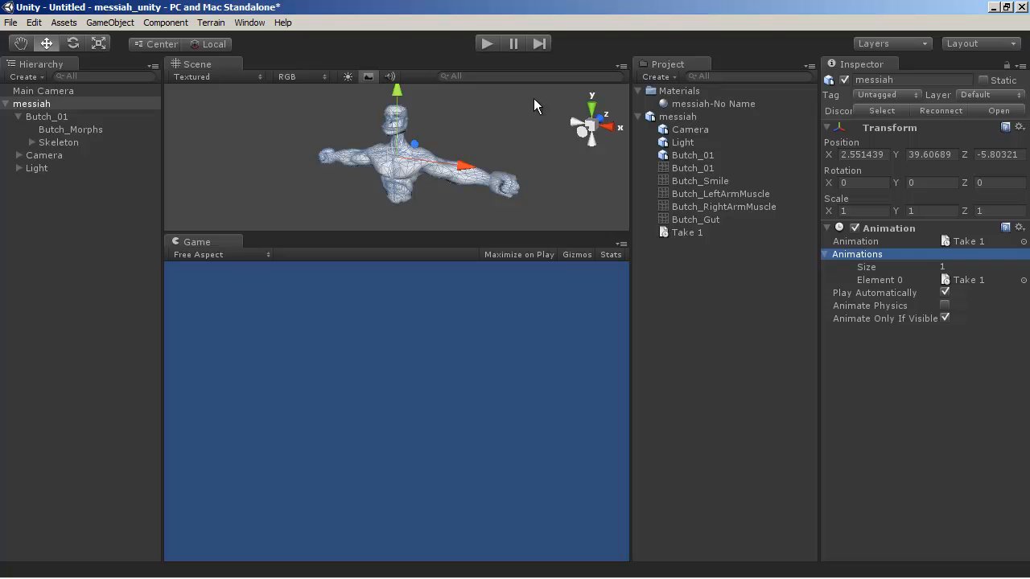
left_click(485, 43)
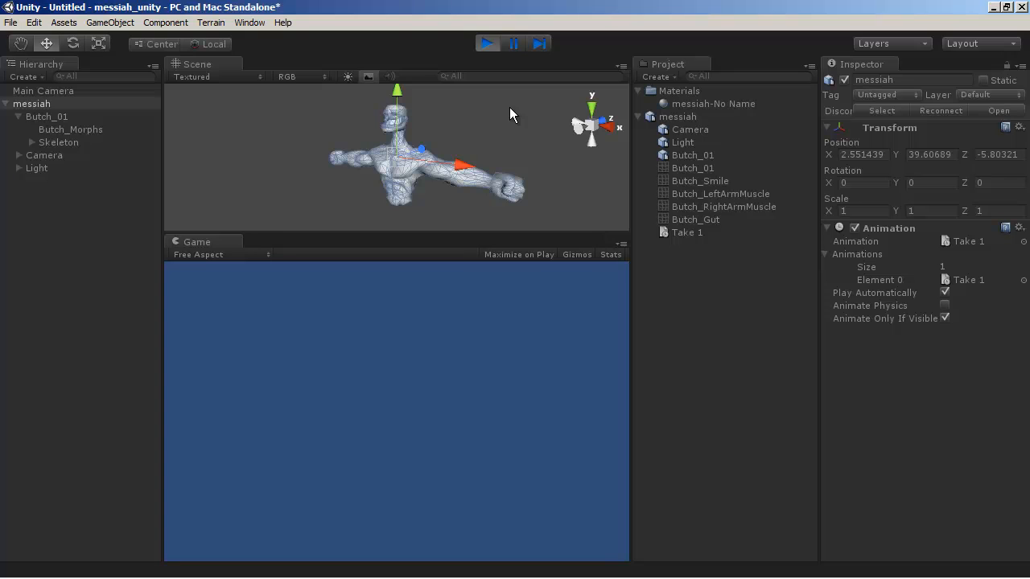
mouse_move(56, 158)
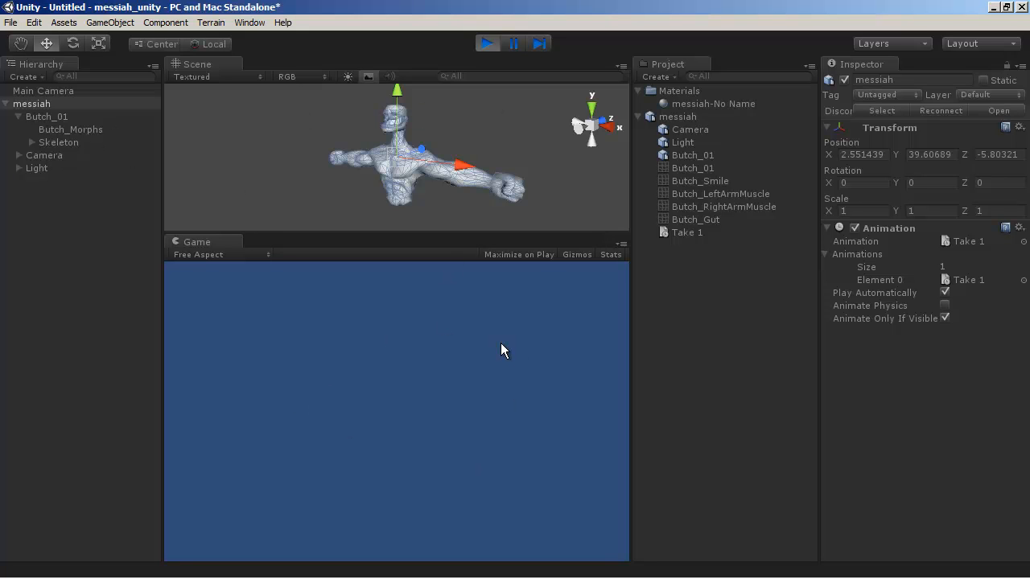
mouse_move(259, 168)
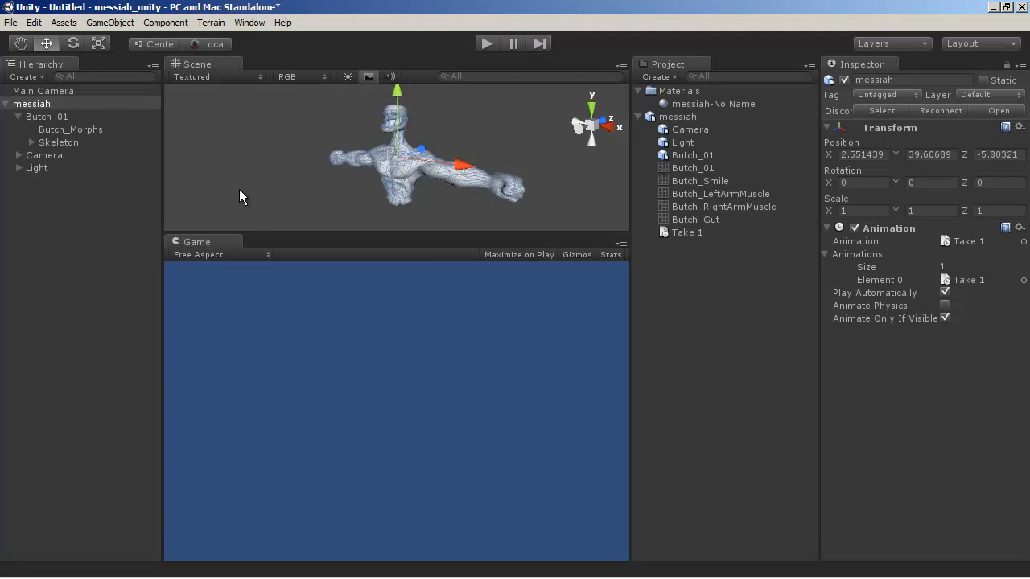
mouse_move(73, 93)
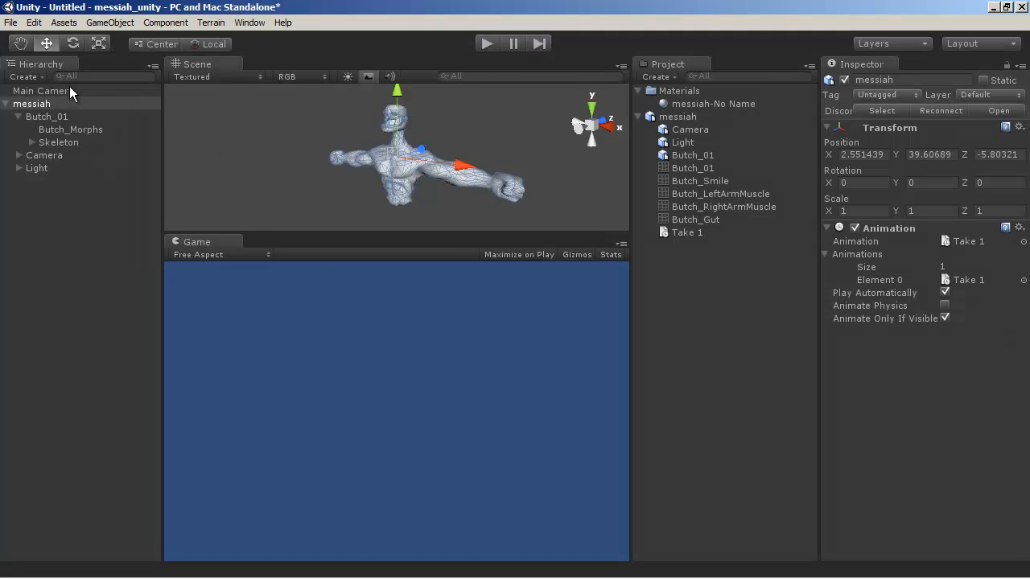
- Set Main Camera's Position Y and Z to 0 and parent it under Camera_Unit
left_click(43, 90)
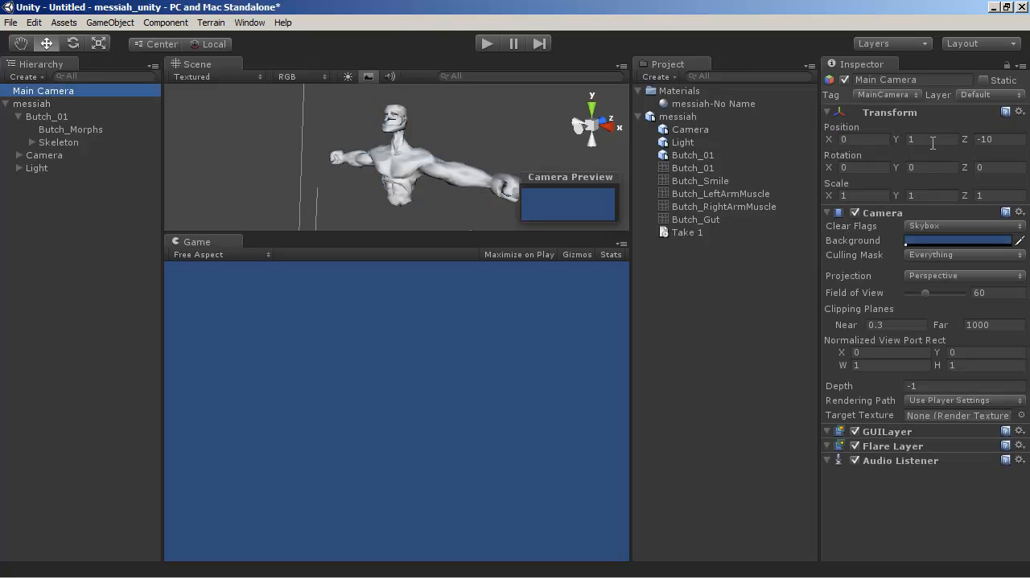
left_click(929, 139)
type("0")
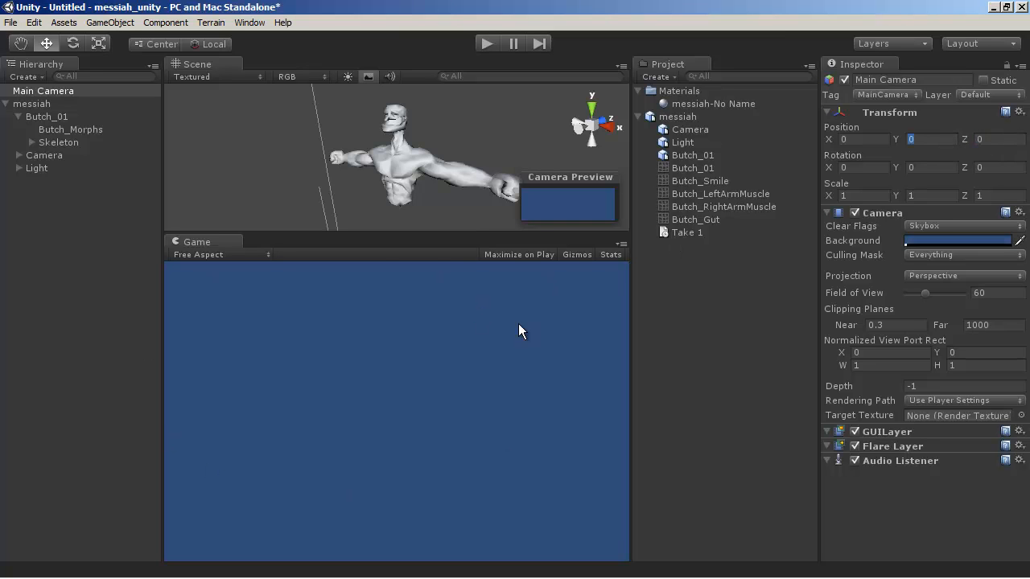
mouse_move(468, 495)
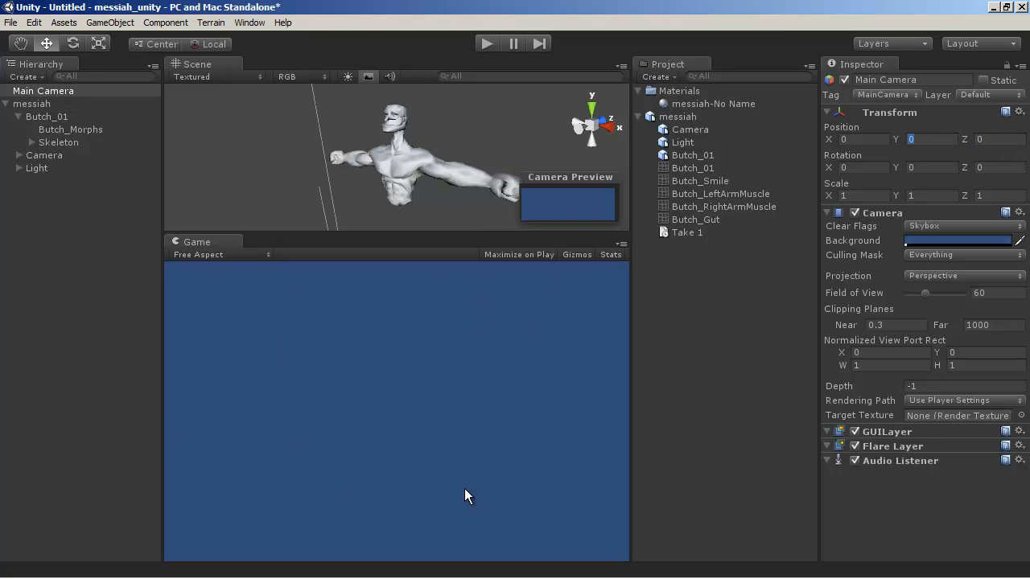
mouse_move(44, 169)
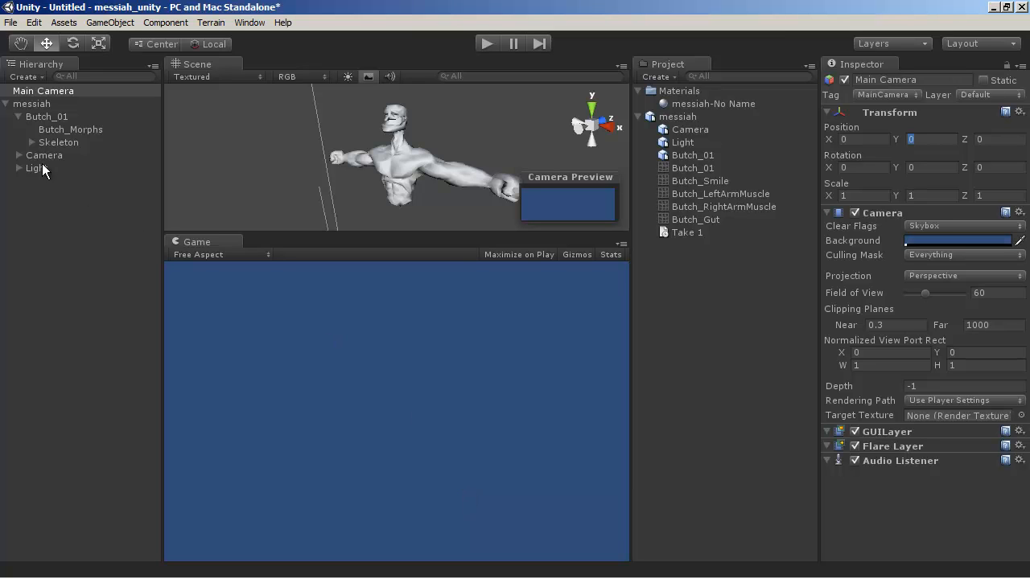
left_click(19, 155)
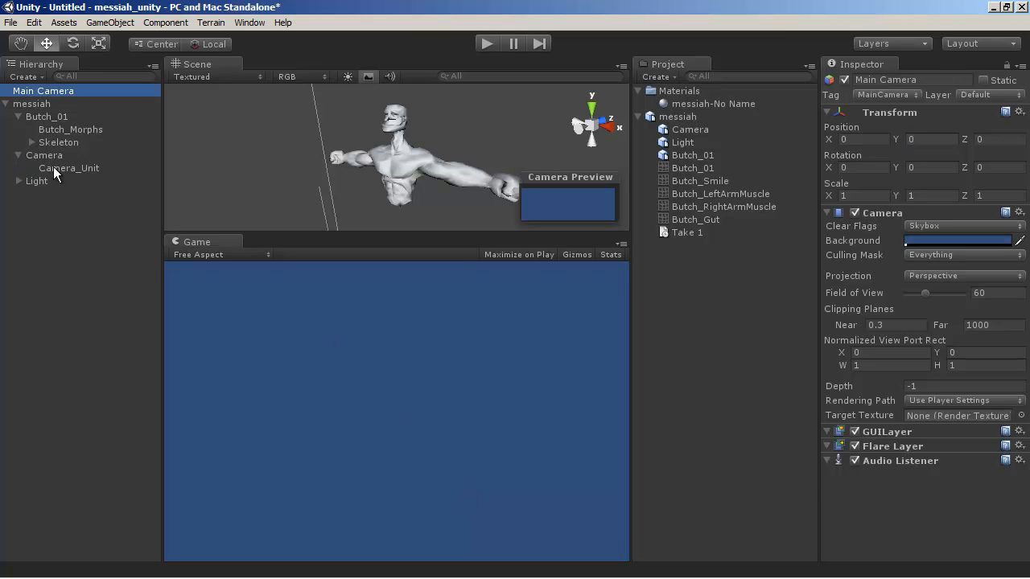
left_click(68, 167)
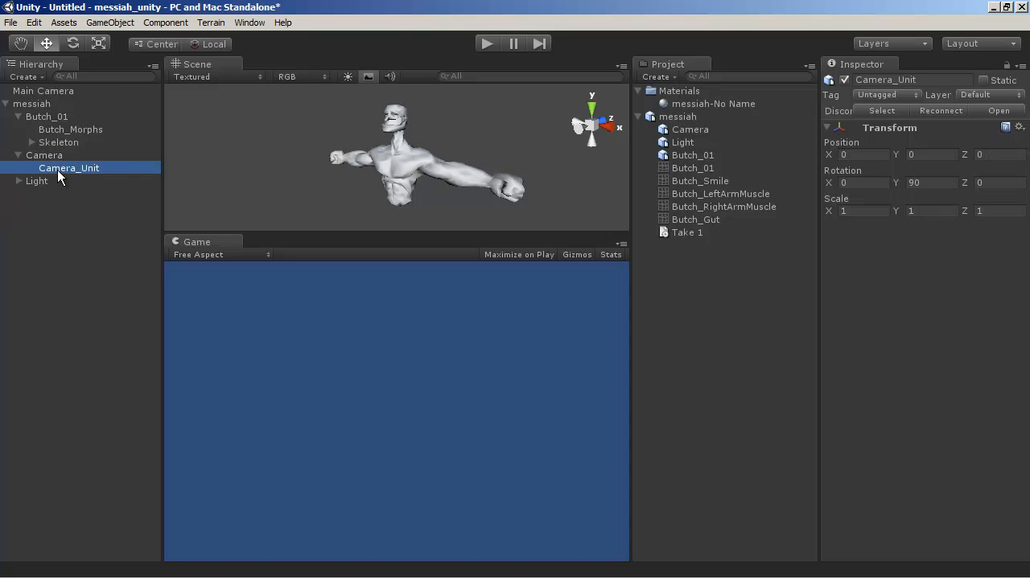
mouse_move(86, 177)
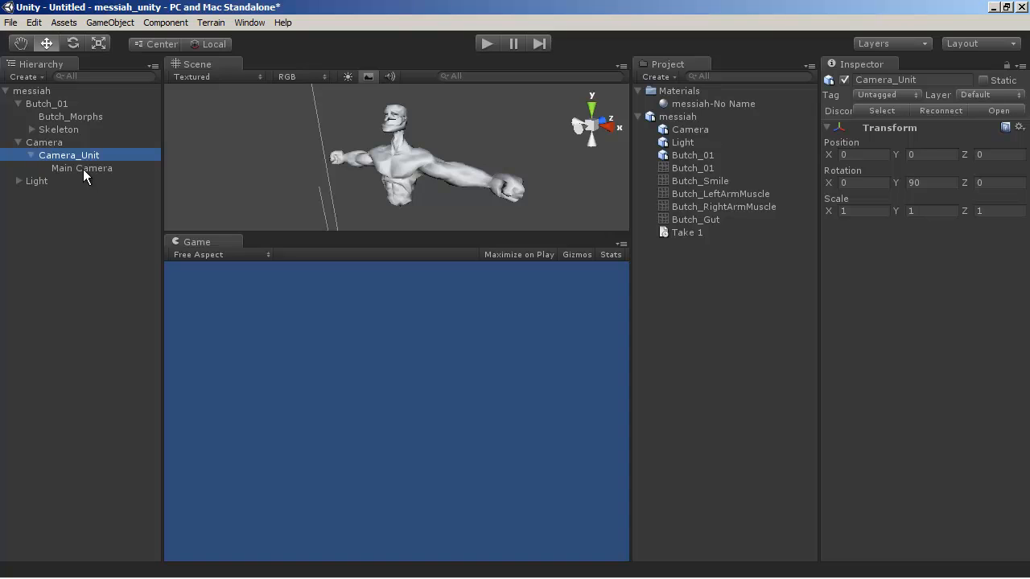
mouse_move(395, 177)
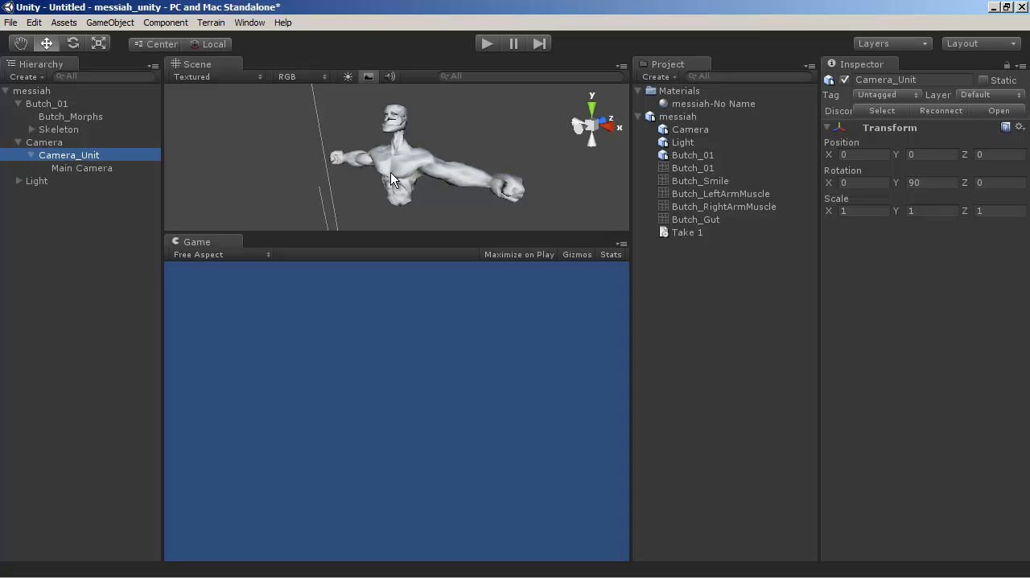
mouse_move(469, 327)
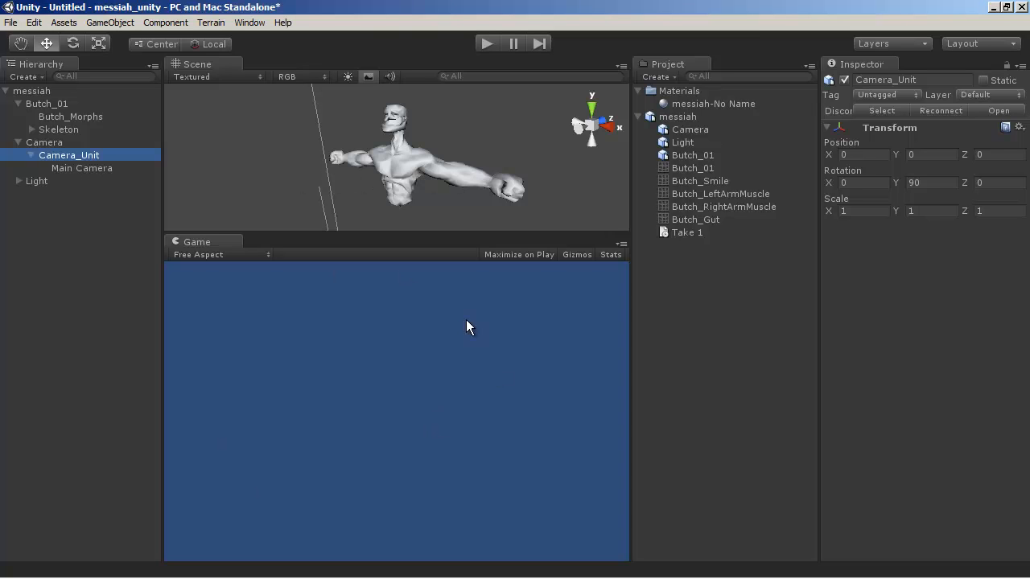
mouse_move(473, 459)
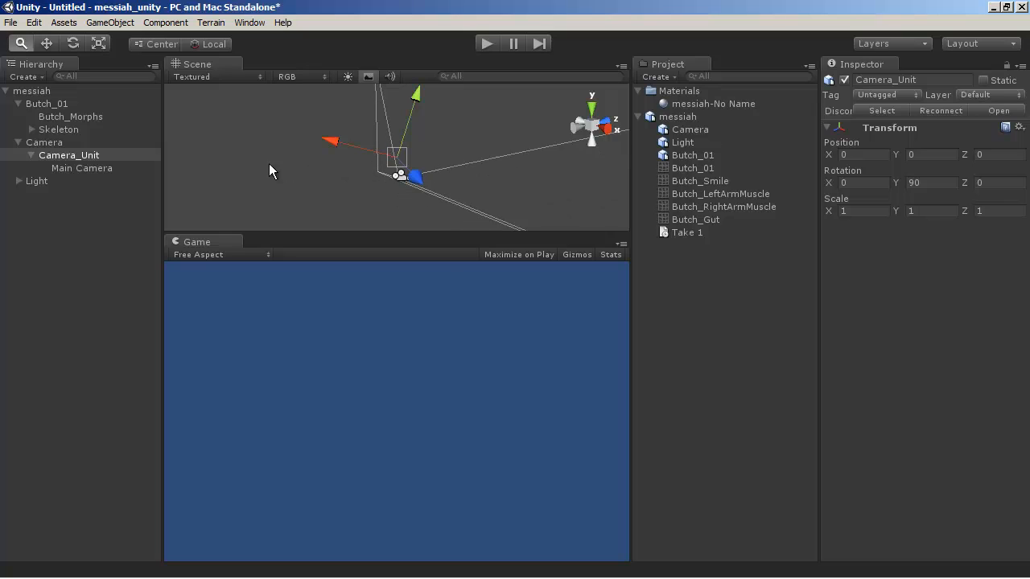
- Set the messiah object's Transform Position X, Y and Z to 0
left_click(46, 103)
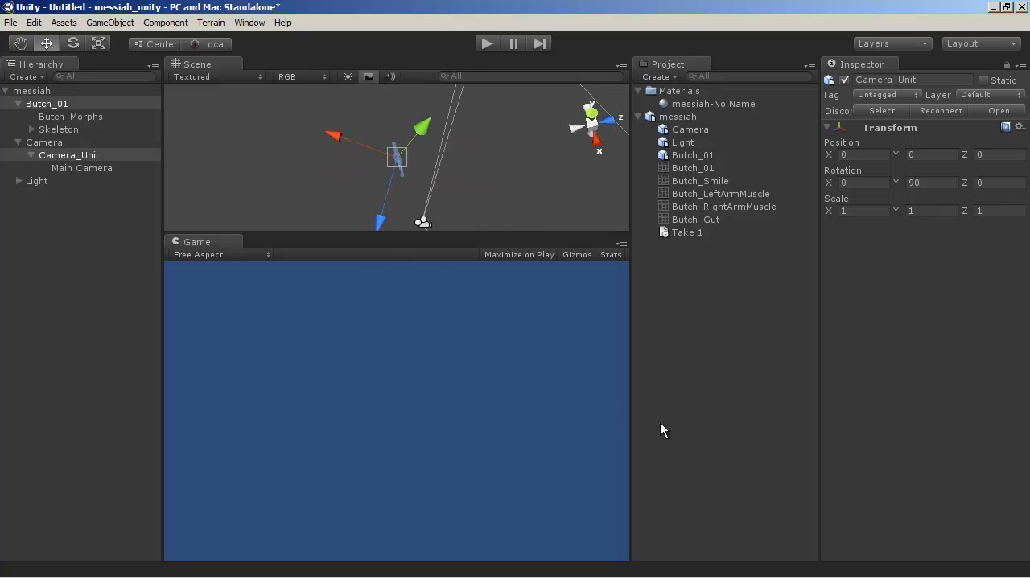
left_click(33, 91)
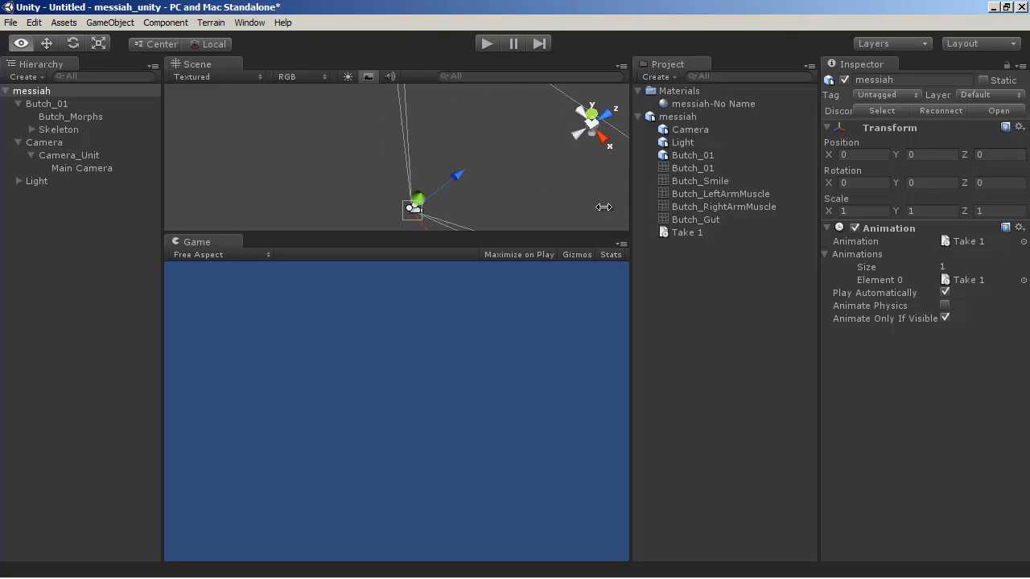
- Browse Butch_01's Skeleton, then Reset Main Camera's Transform to zero position and rotation
left_click(47, 103)
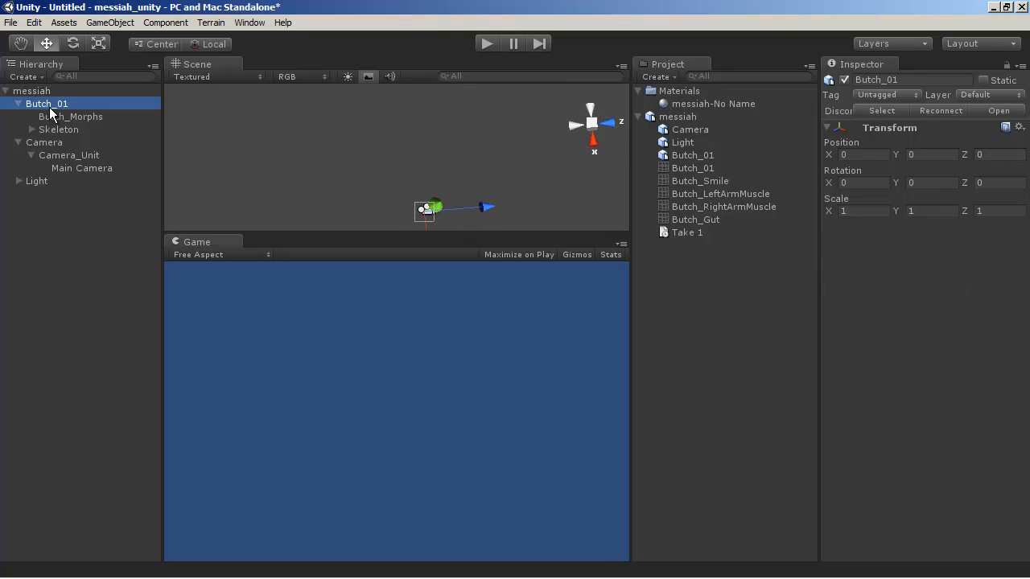
left_click(58, 130)
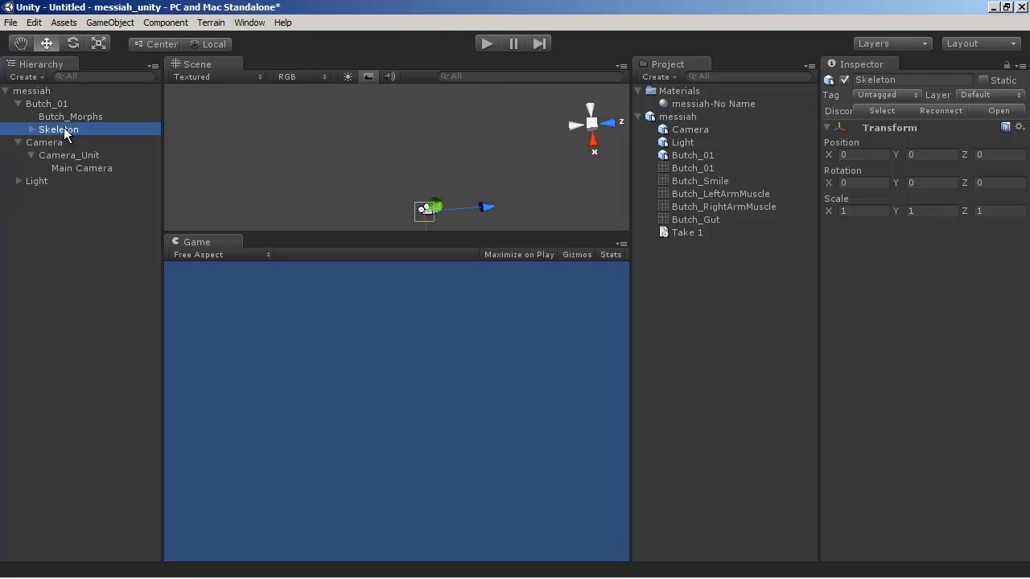
left_click(44, 142)
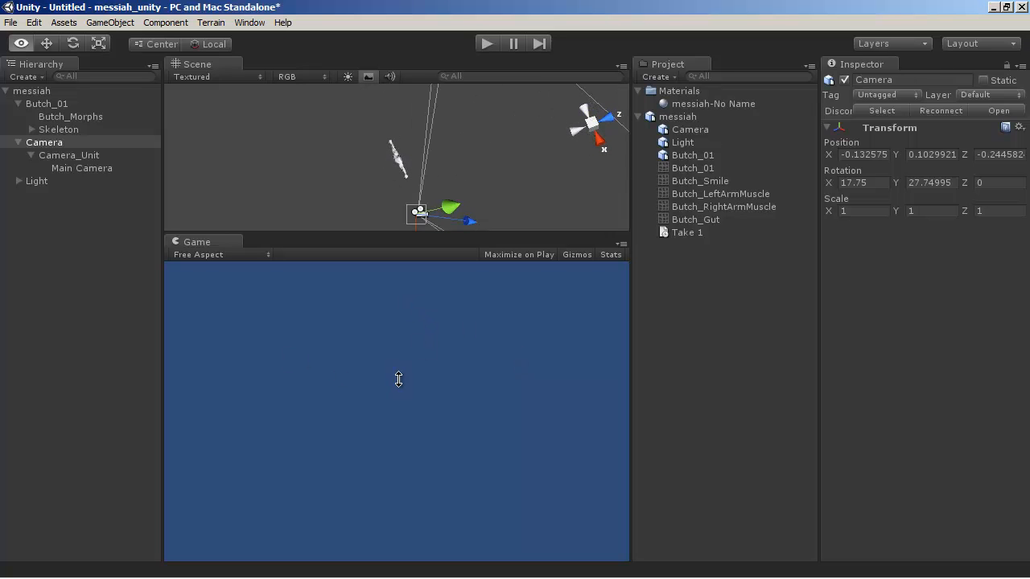
left_click(81, 167)
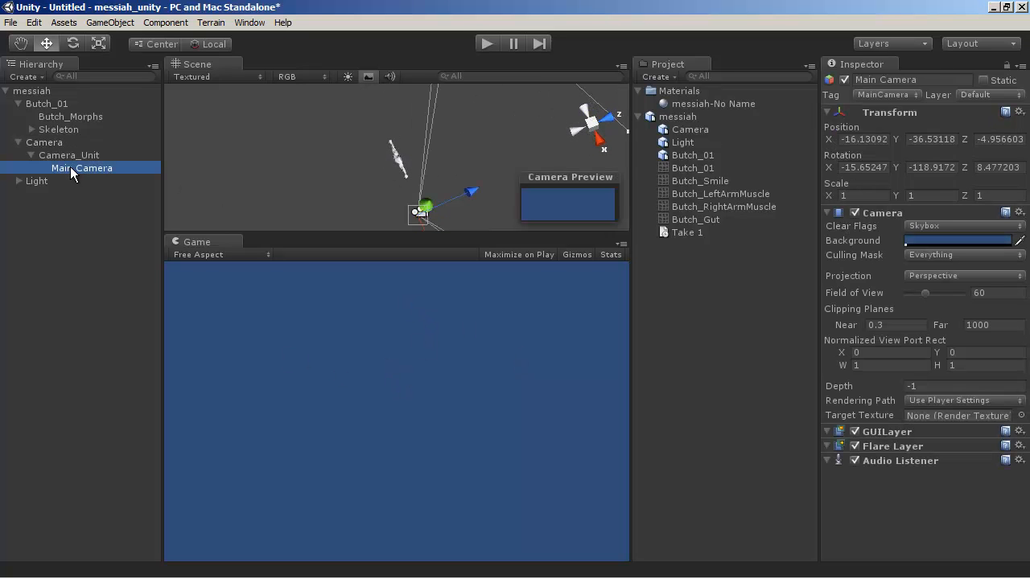
left_click(862, 139)
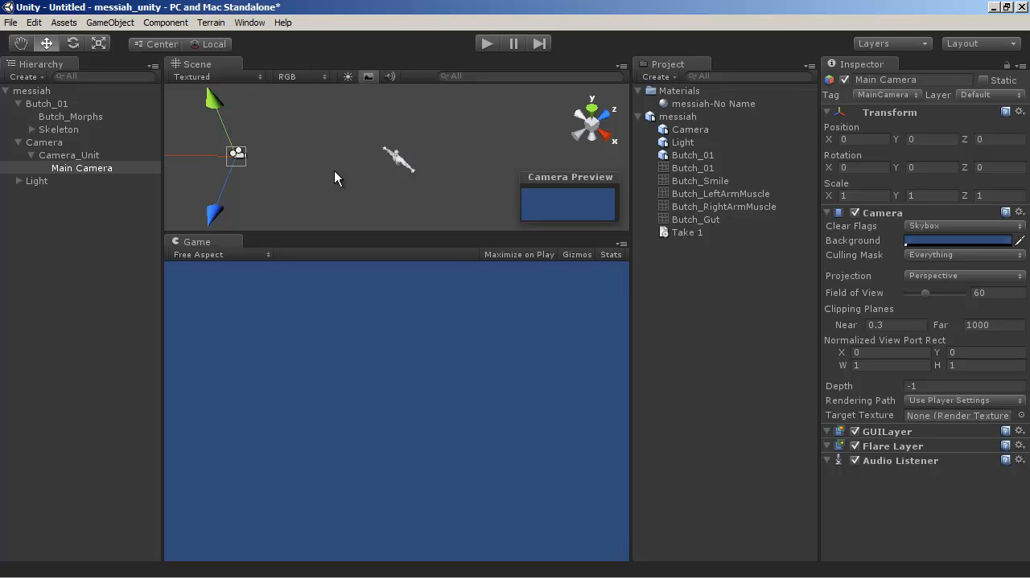
- Reset Camera_Unit's Transform so its 90° Y rotation becomes 0
left_click(81, 167)
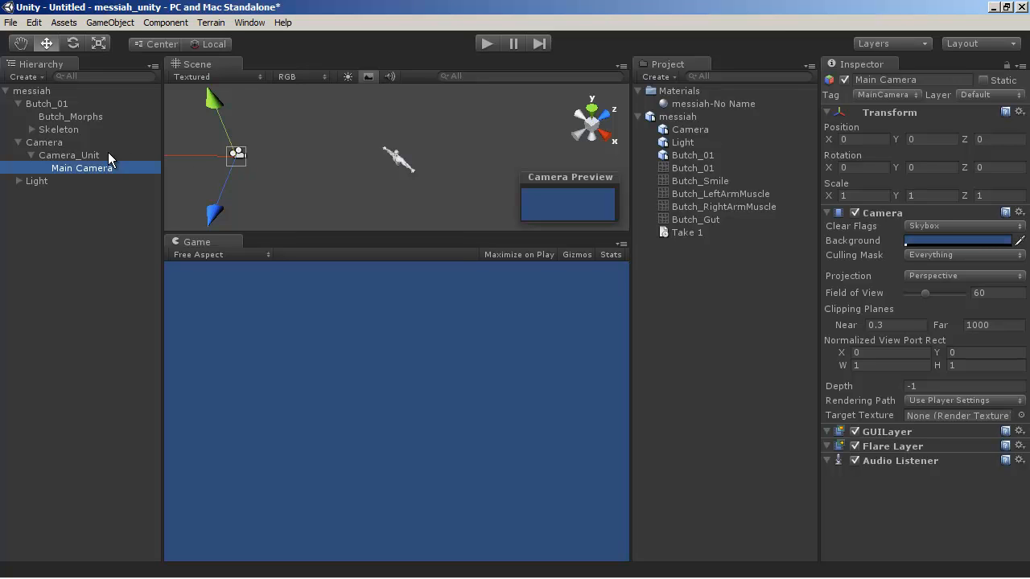
left_click(69, 156)
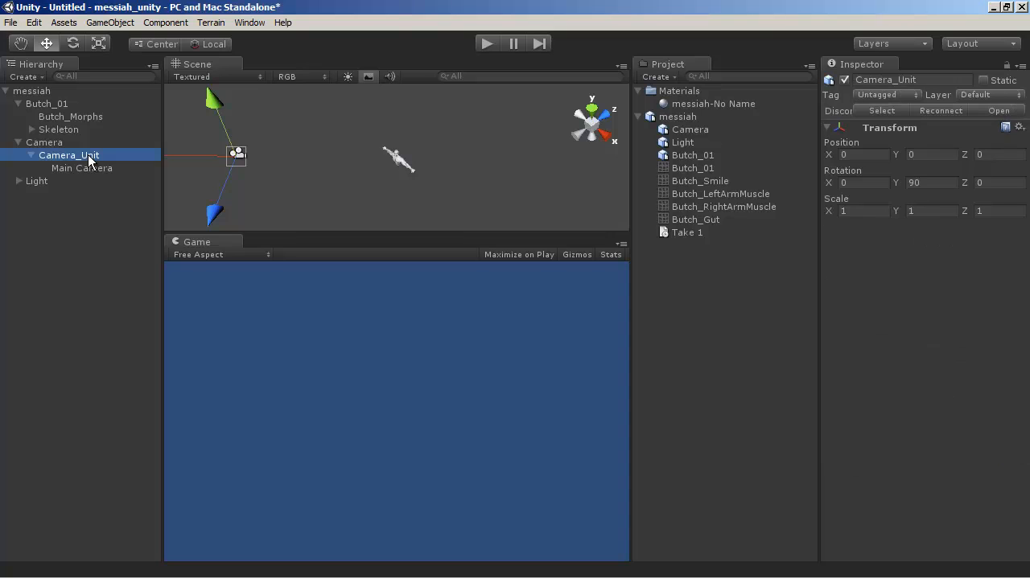
left_click(913, 182)
type("0")
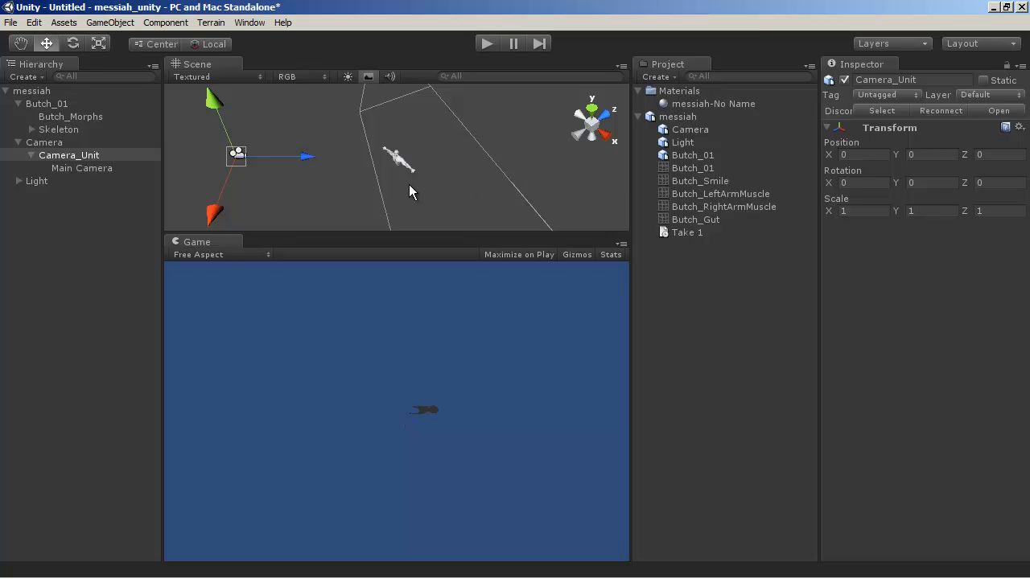
mouse_move(437, 416)
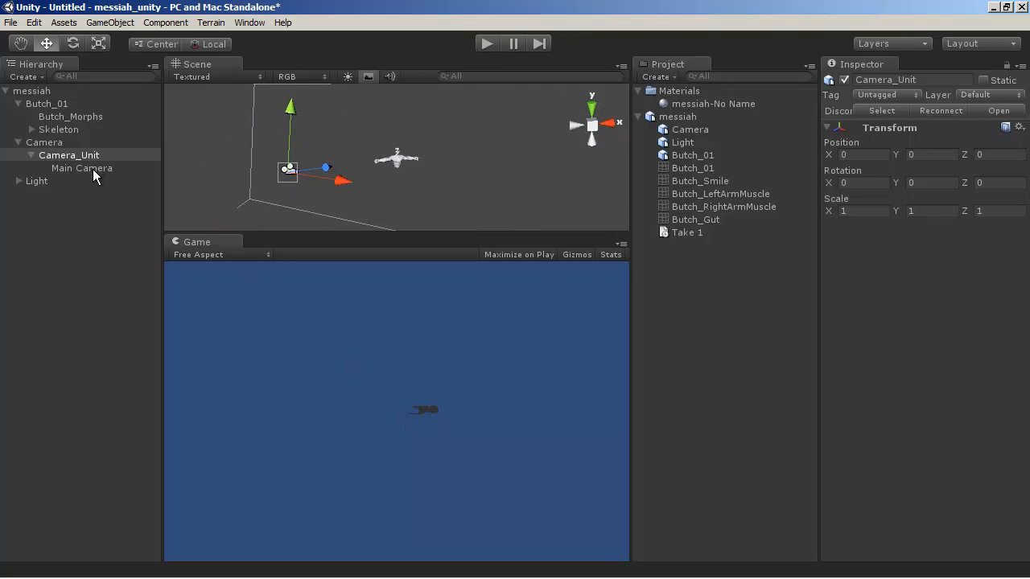
- Set the Main Camera's Field of View to 20
left_click(81, 168)
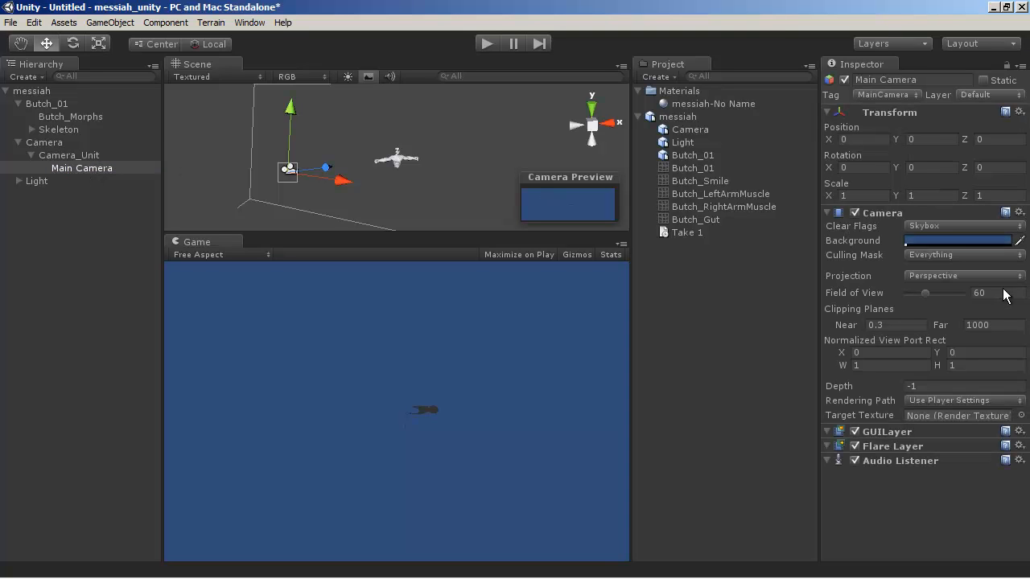
type("20")
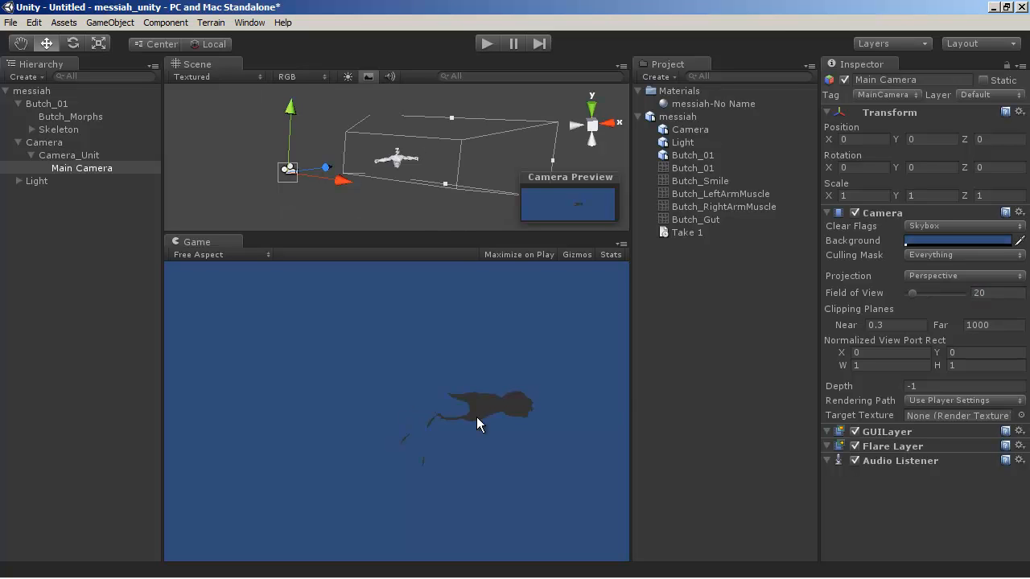
mouse_move(541, 320)
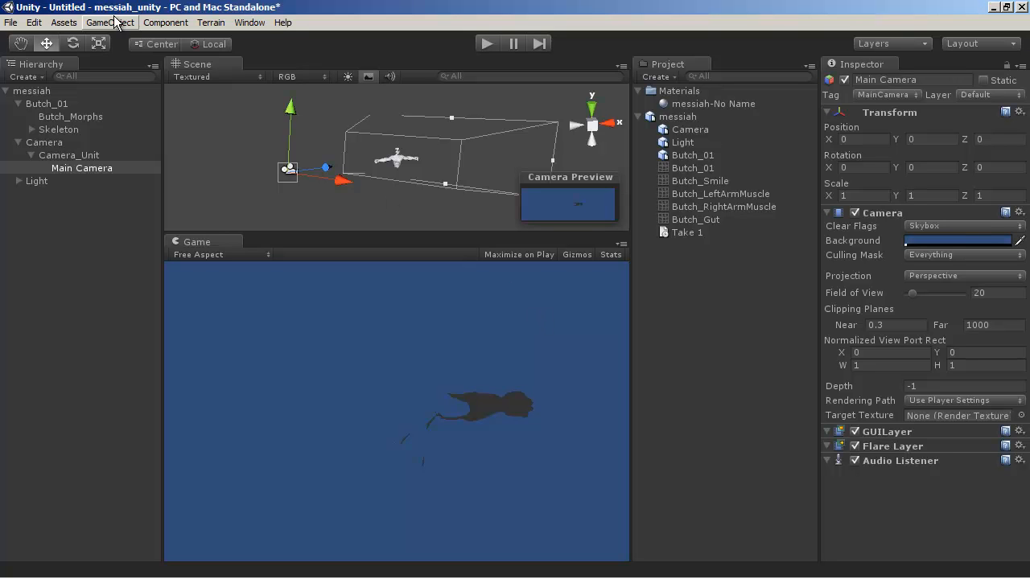
- Add a point light, move it up and away, and dim its intensity to about 0.43
left_click(111, 22)
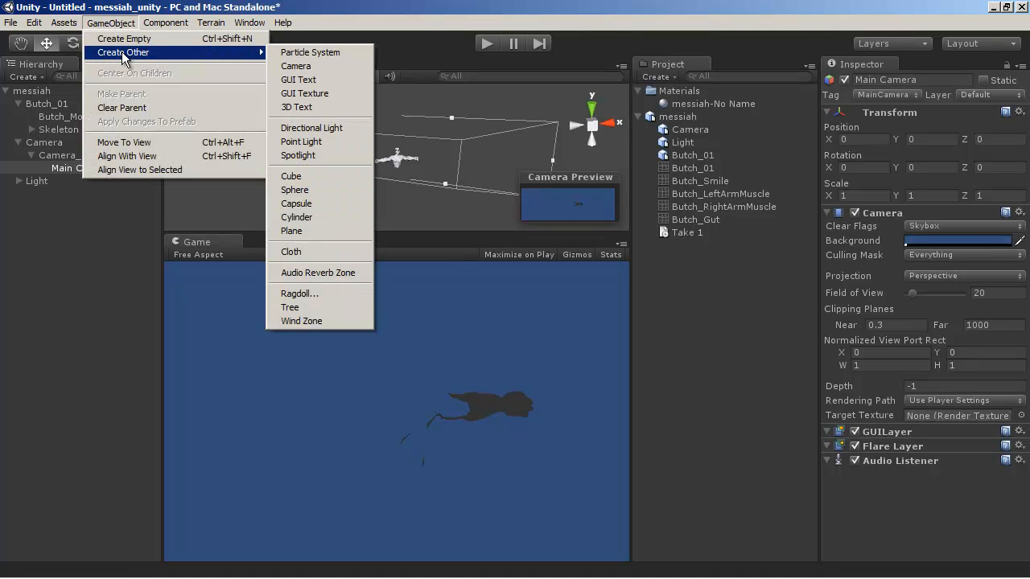
left_click(301, 141)
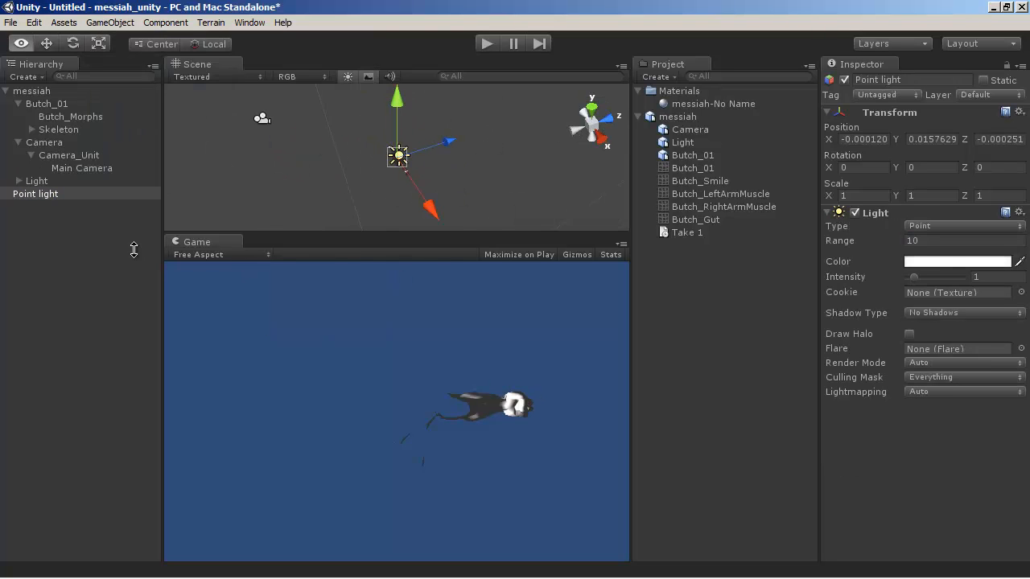
left_click_drag(398, 157, 314, 181)
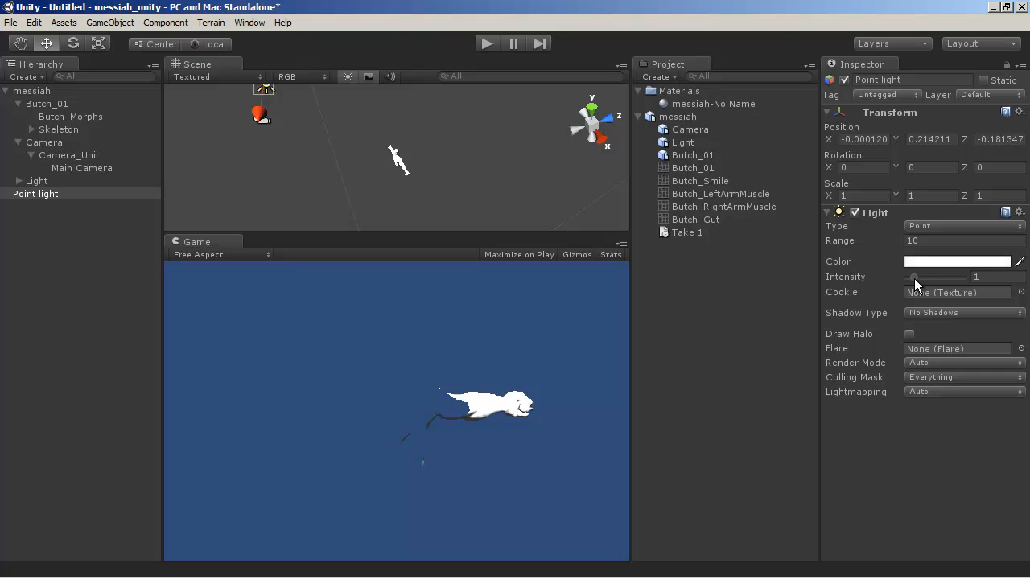
left_click_drag(966, 277, 912, 277)
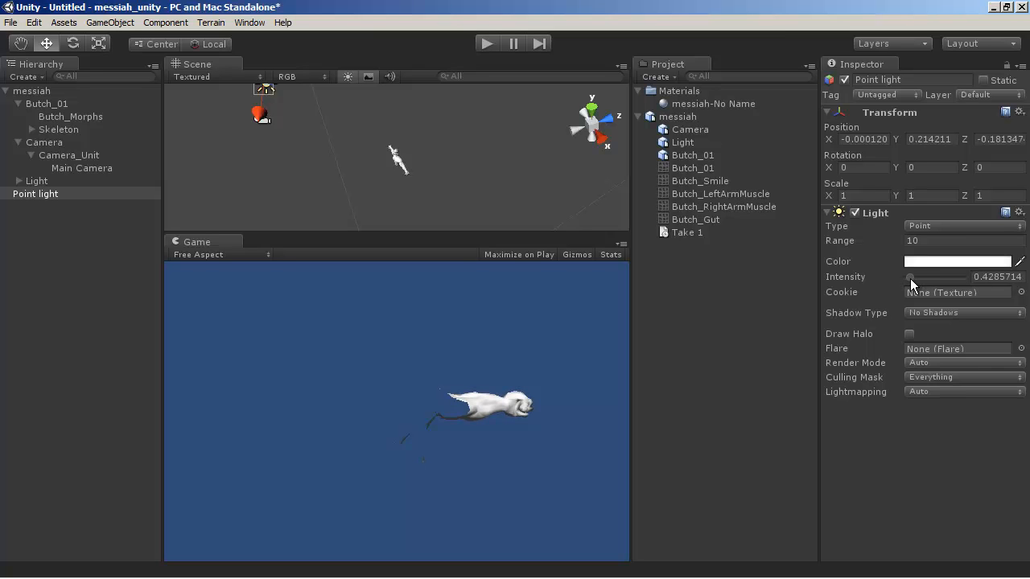
mouse_move(79, 177)
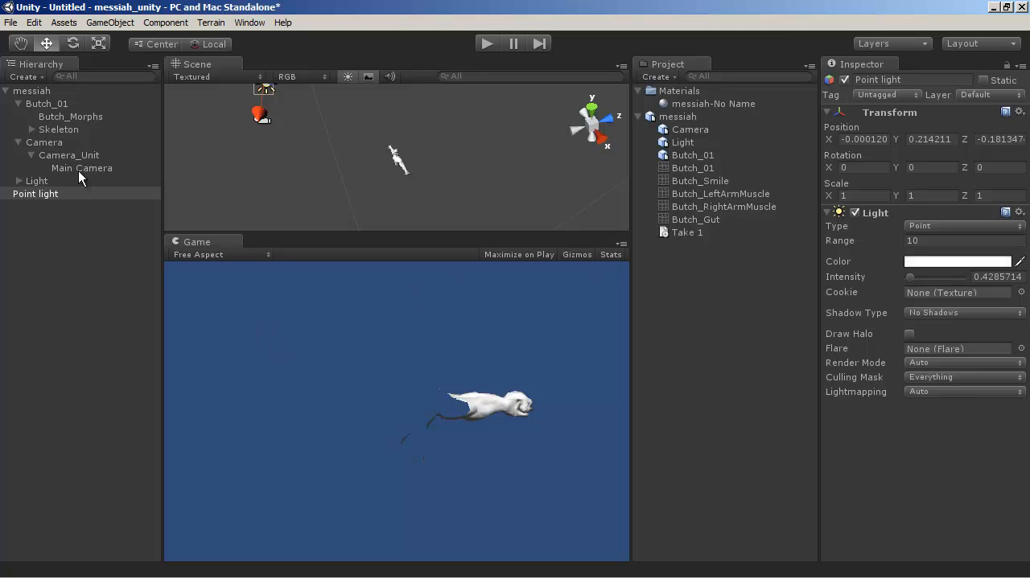
- Set the Main Camera's clipping planes to near 0.1 and far 100, then play and stop the animation
left_click(82, 168)
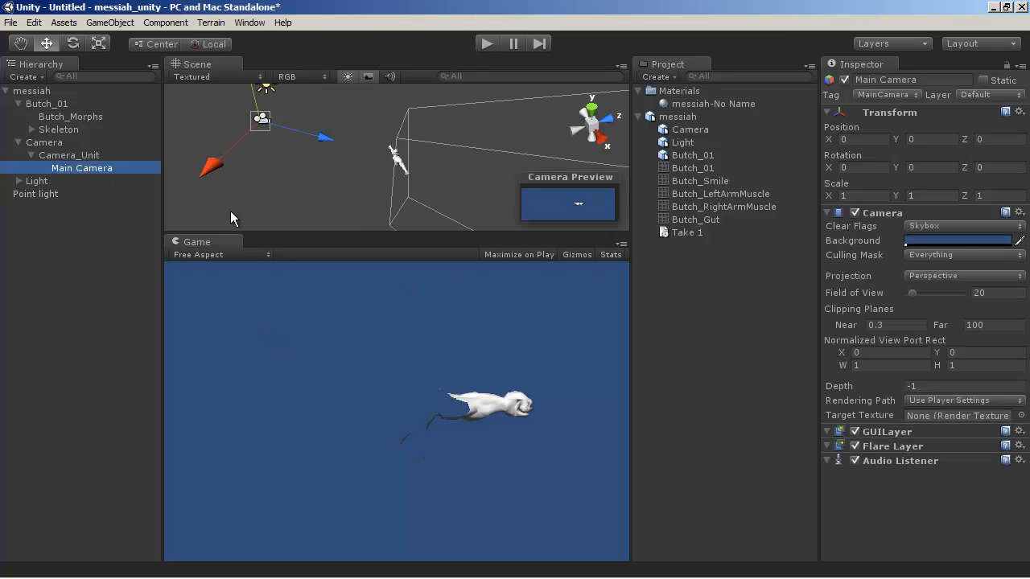
left_click(885, 325)
type("0.1")
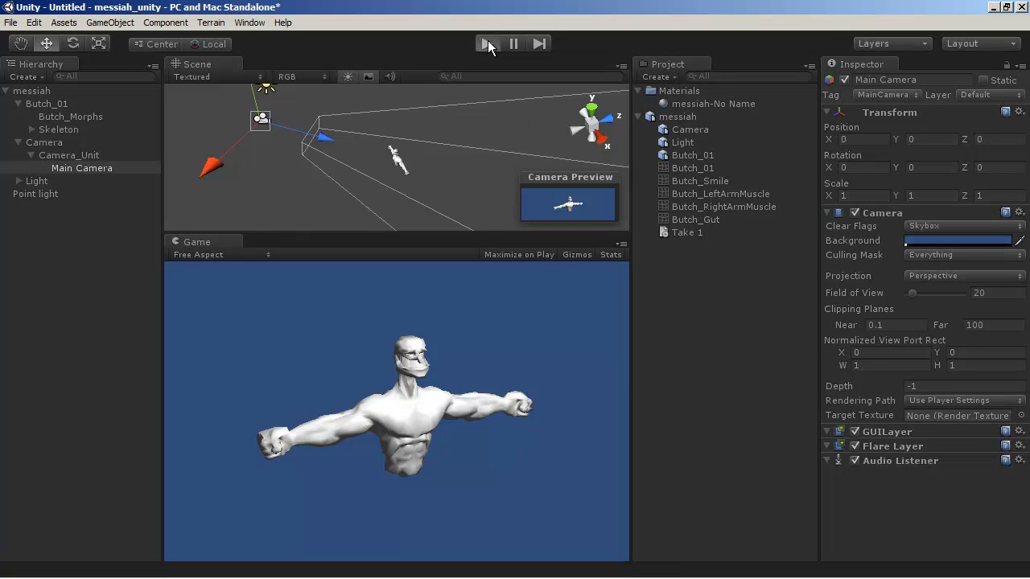
left_click(486, 43)
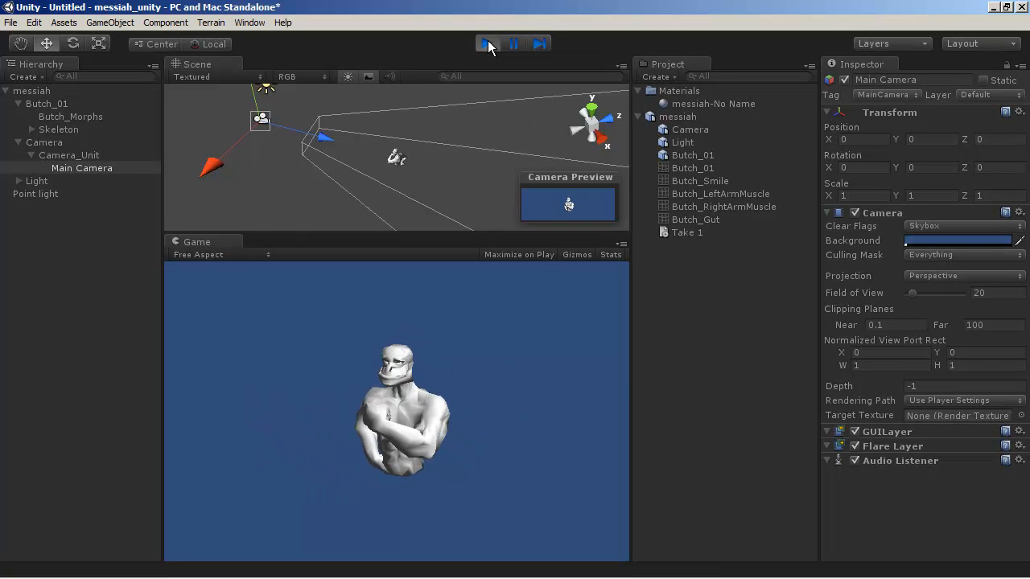
left_click(486, 44)
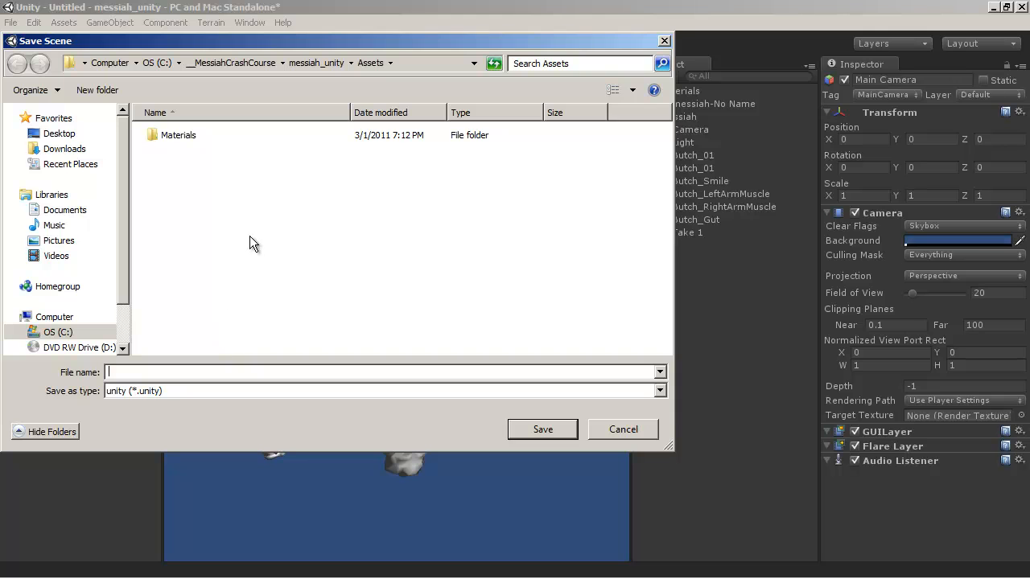
- Save the scene as messiah_unitytest in the Assets folder
type("messiah_unity")
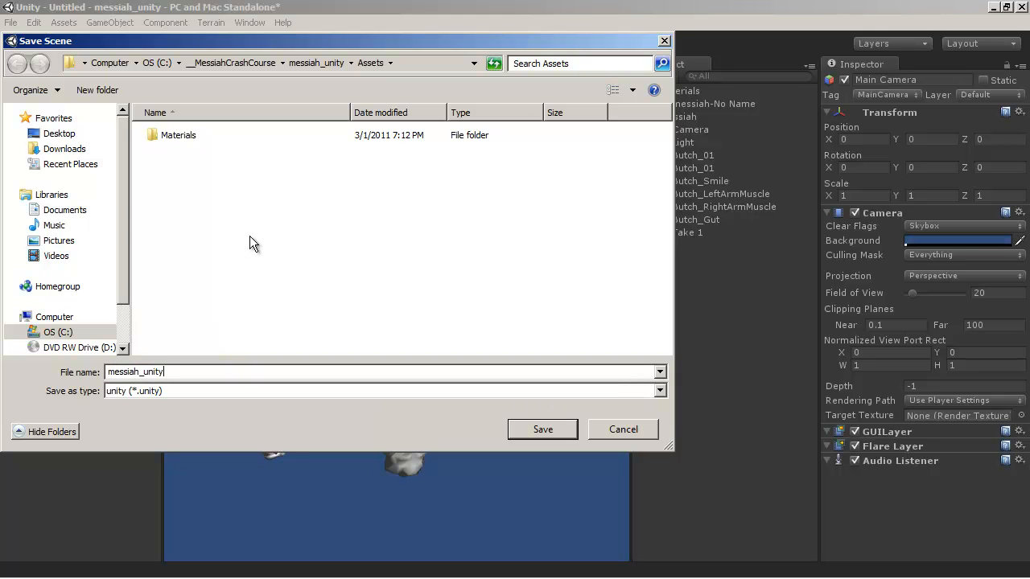
left_click(542, 428)
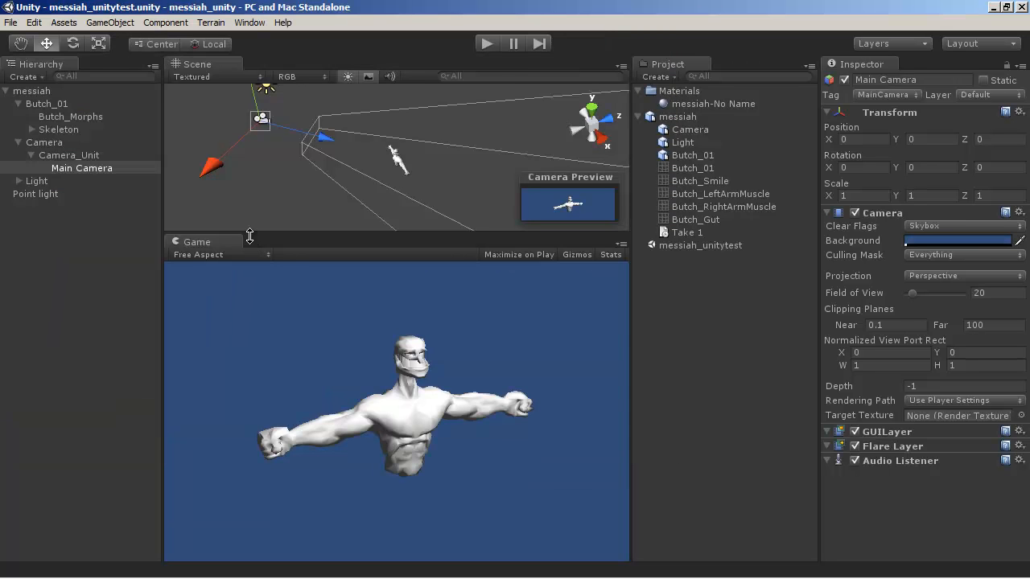
- Turn the Main Camera background black and play the Butch animation
left_click(958, 240)
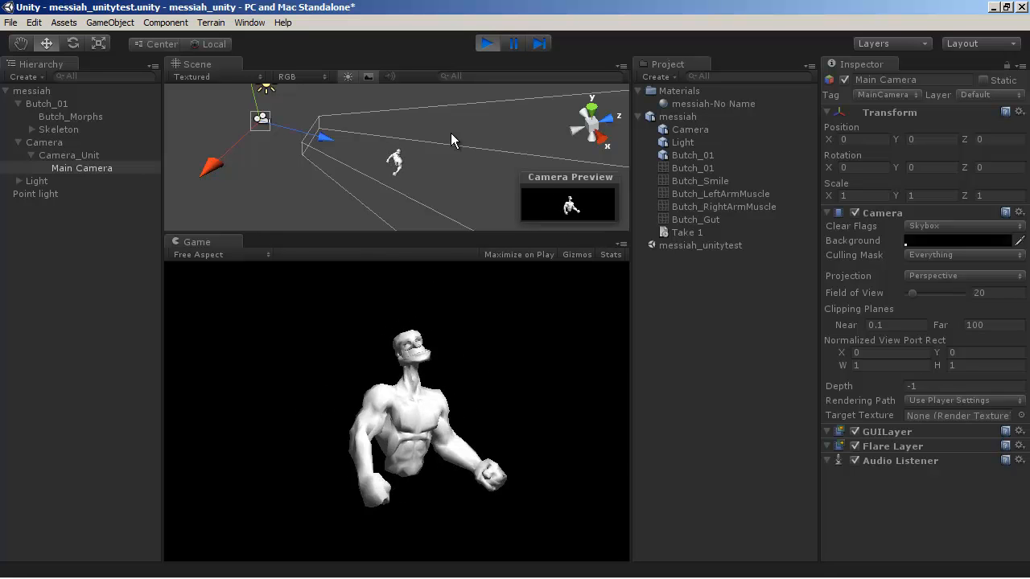
left_click(486, 43)
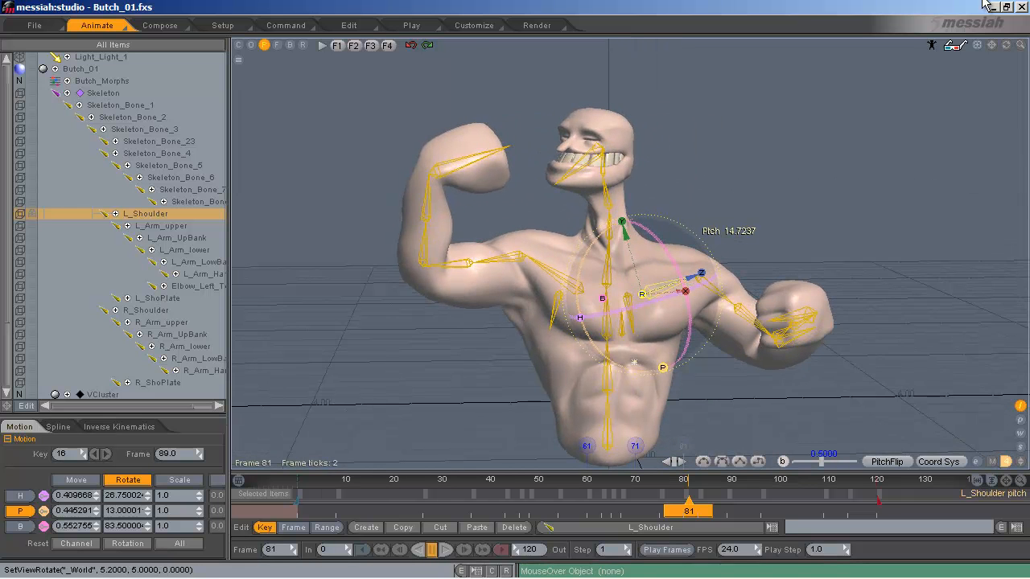
- Show Messiah's Render materials tray and orbit the view around Butch, ending at his front
left_click(536, 25)
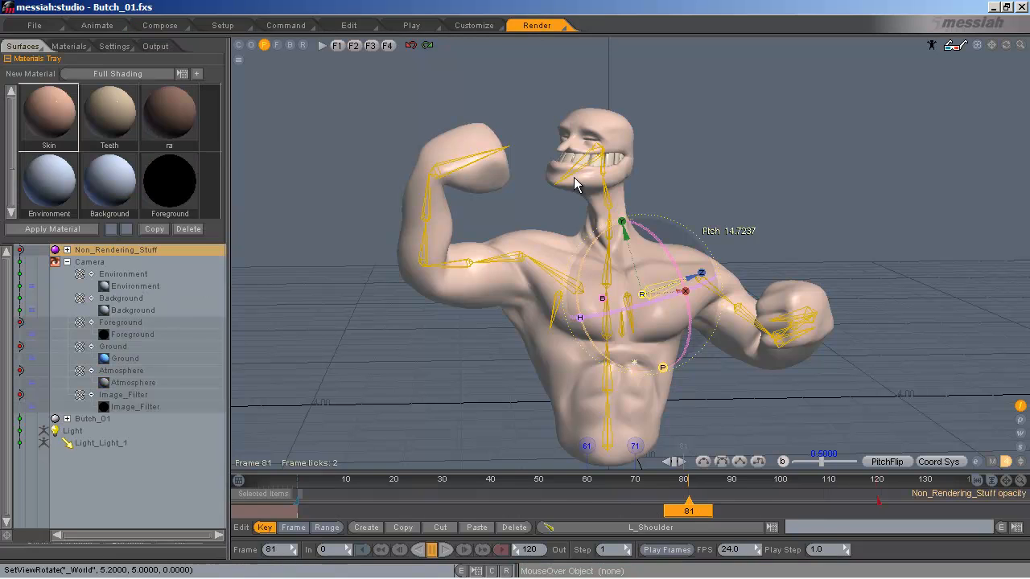
mouse_move(793, 239)
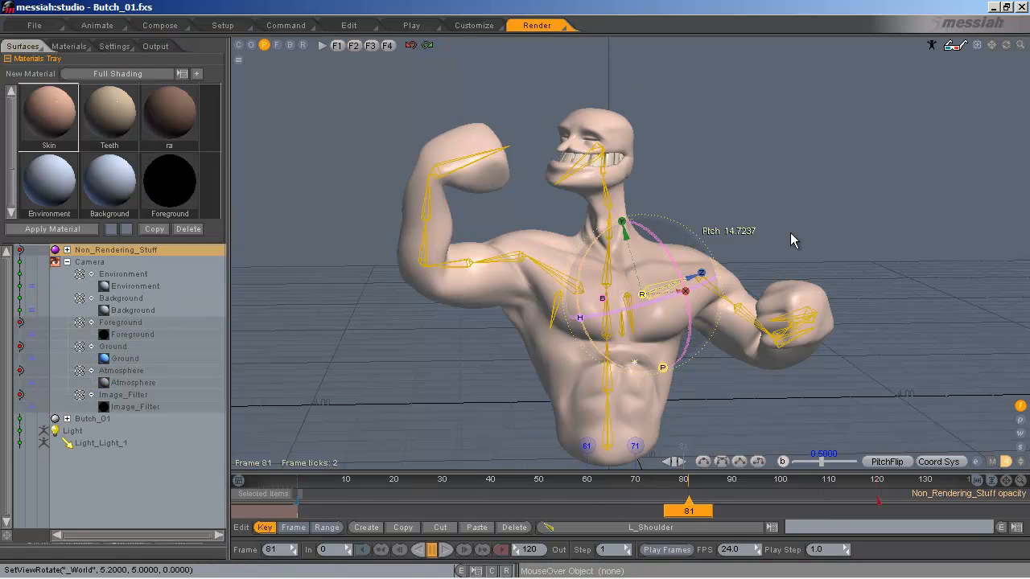
left_click_drag(792, 240, 514, 298)
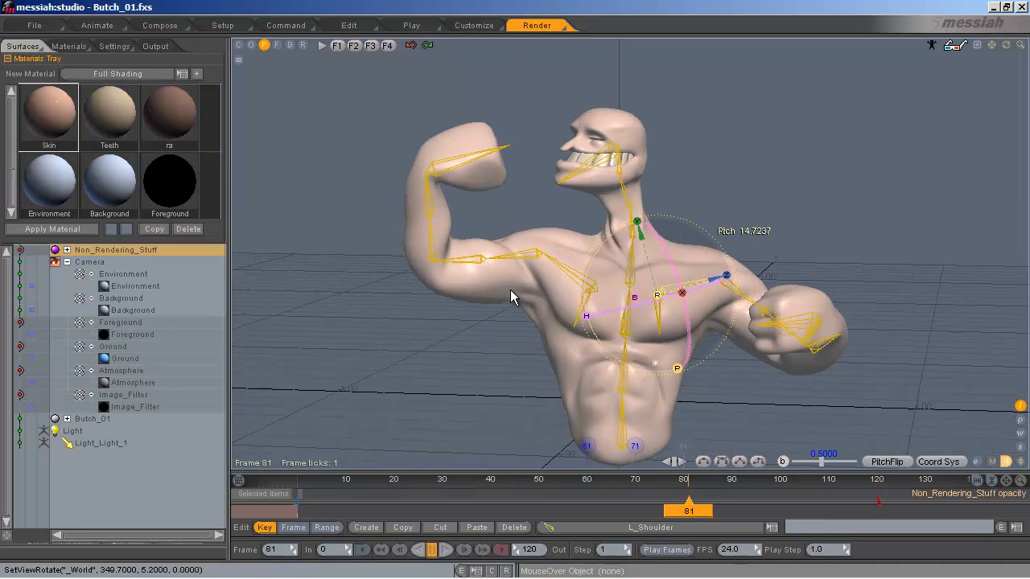
left_click_drag(515, 298, 856, 190)
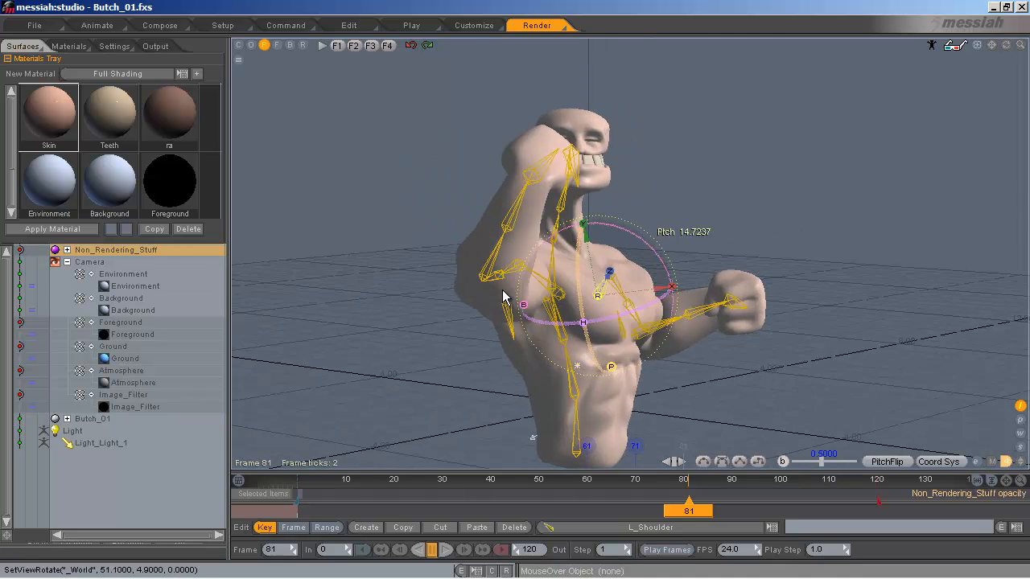
left_click_drag(502, 298, 349, 153)
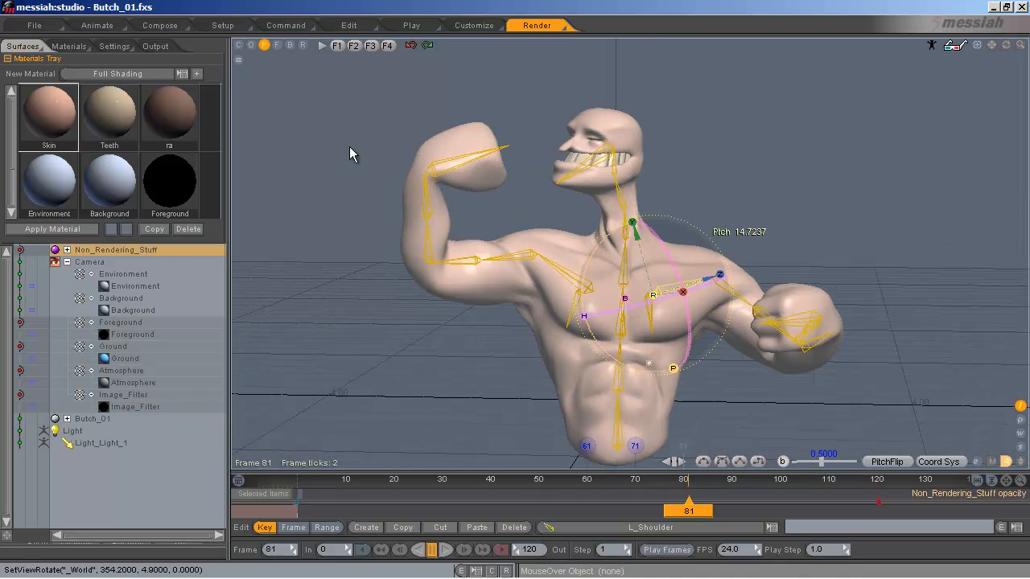